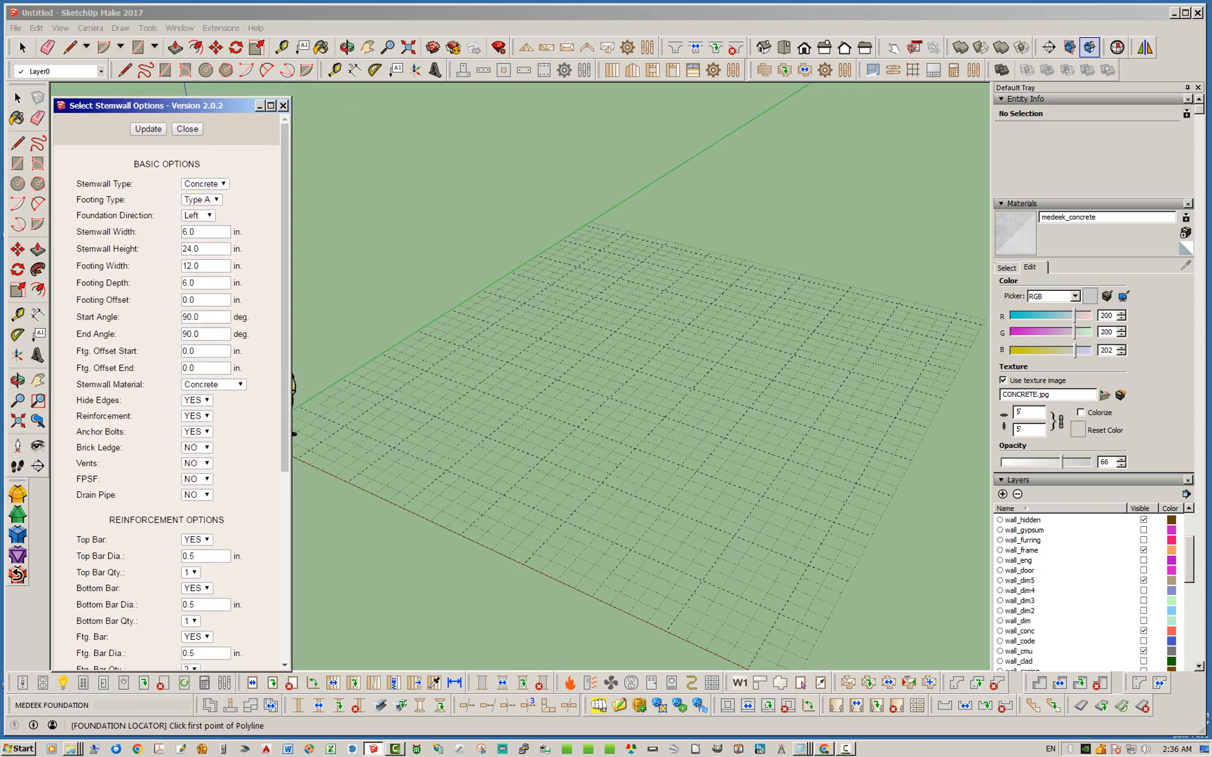
# Pick the rectangle's first corner and close the outline to generate stem wall foundation FND2.
pyautogui.click(344, 426)
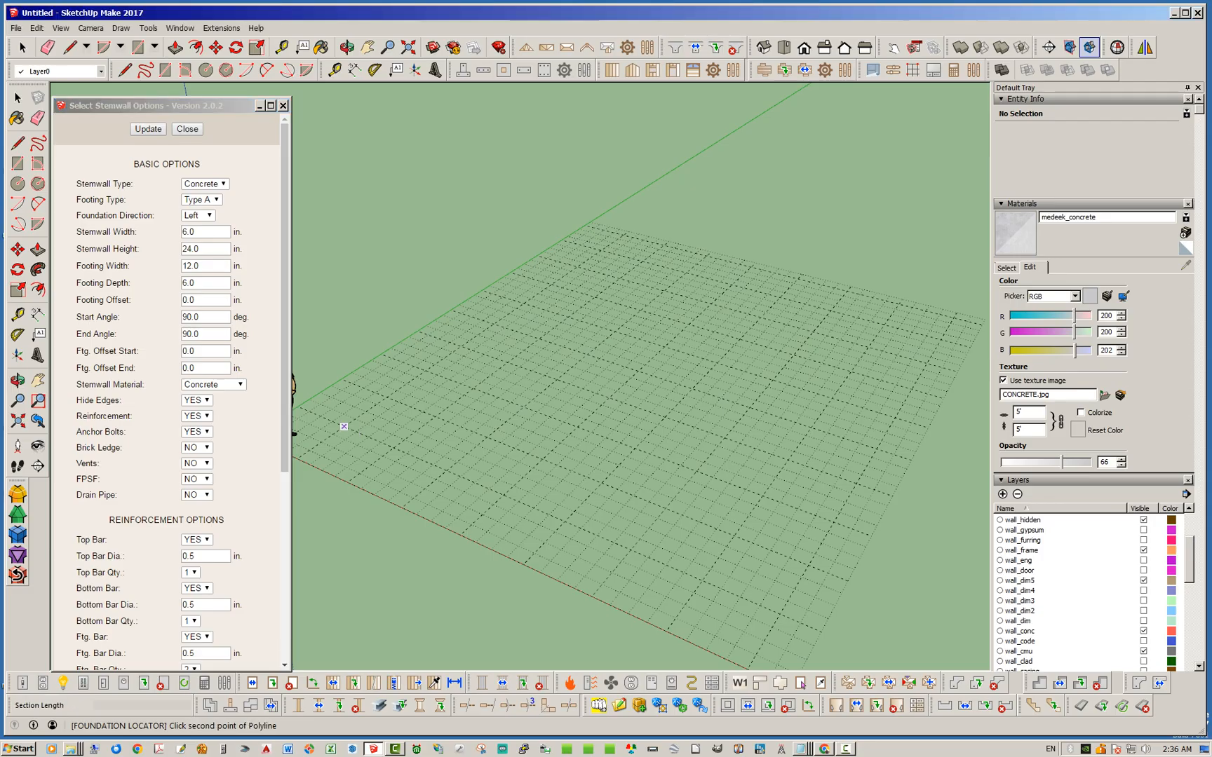
pyautogui.moveTo(701, 581)
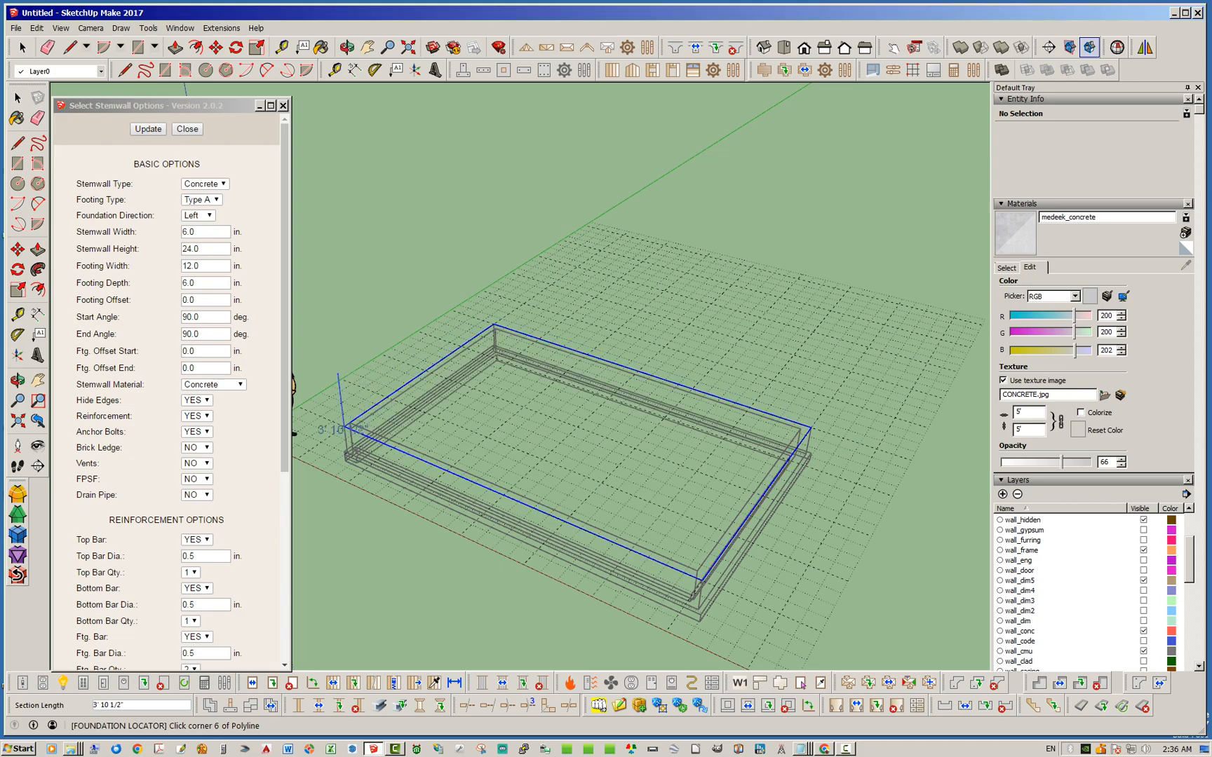
pyautogui.moveTo(346, 373)
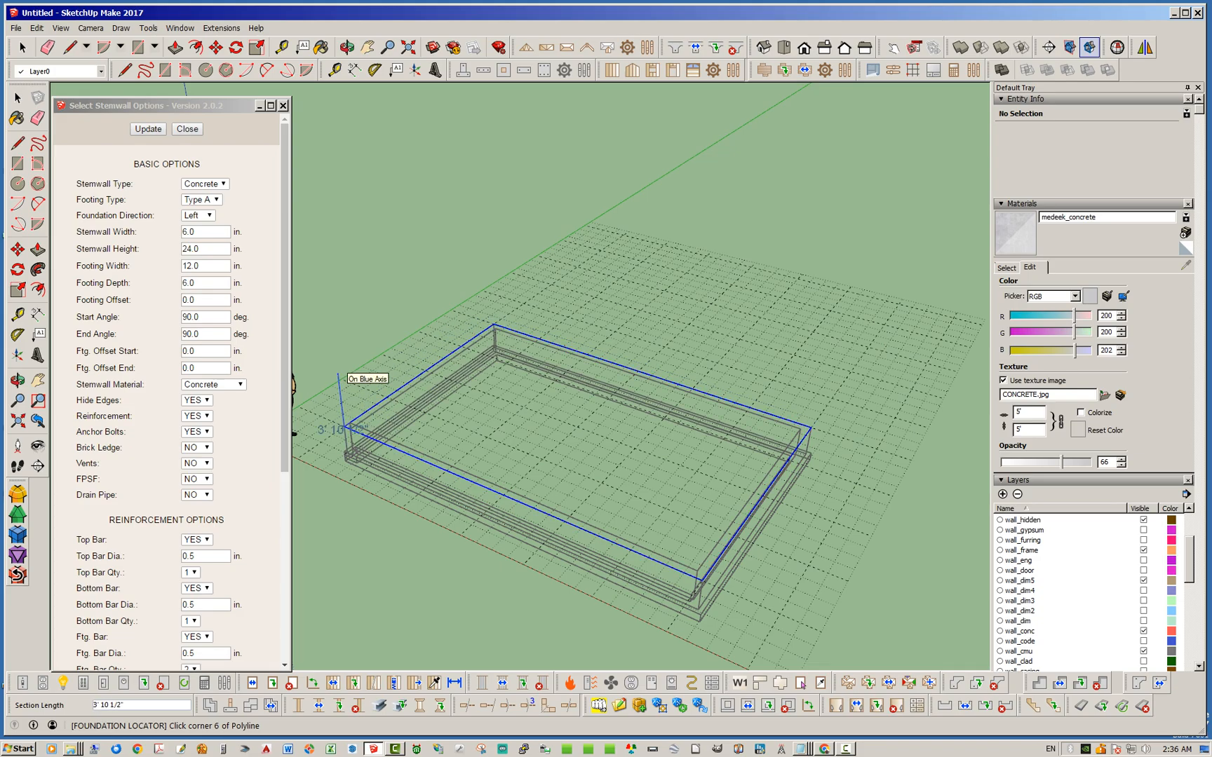
pyautogui.click(149, 129)
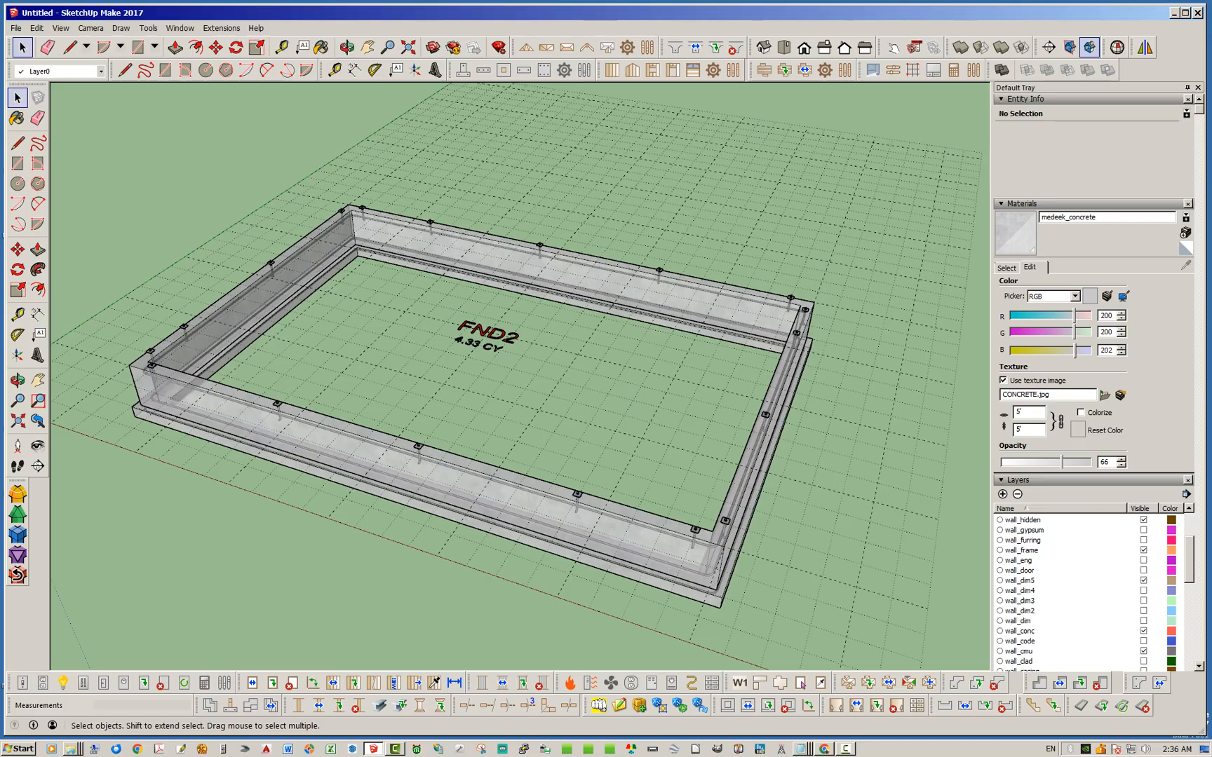
pyautogui.moveTo(232, 707)
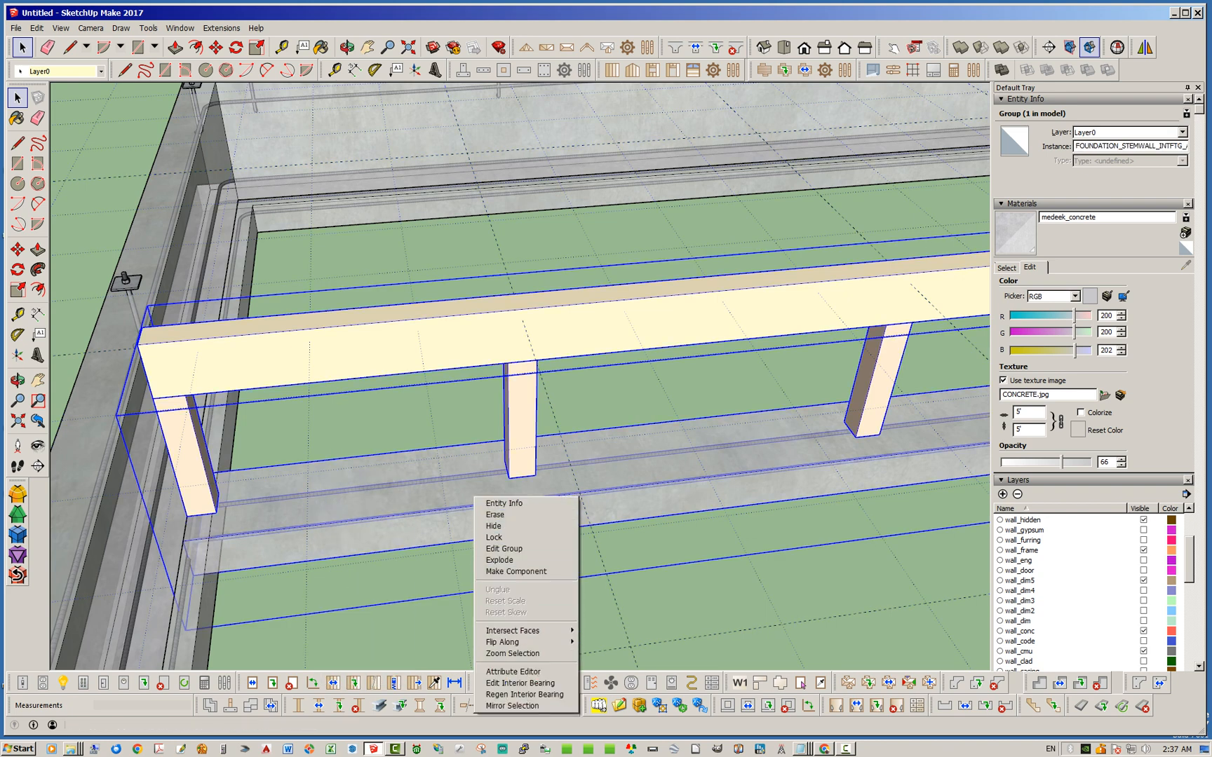
# Edit the interior bearing so Ftg. Offset Start and End are both -3 and update it.
pyautogui.click(523, 683)
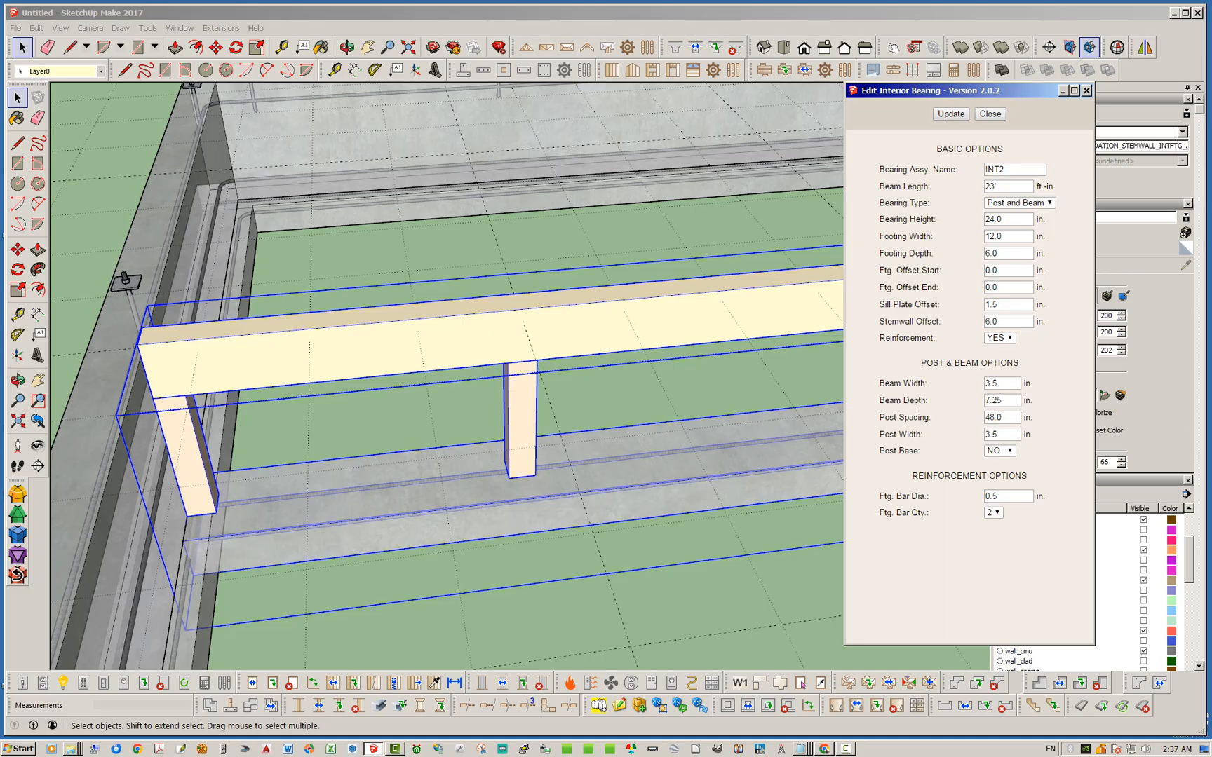
pyautogui.click(1008, 271)
pyautogui.write('-3')
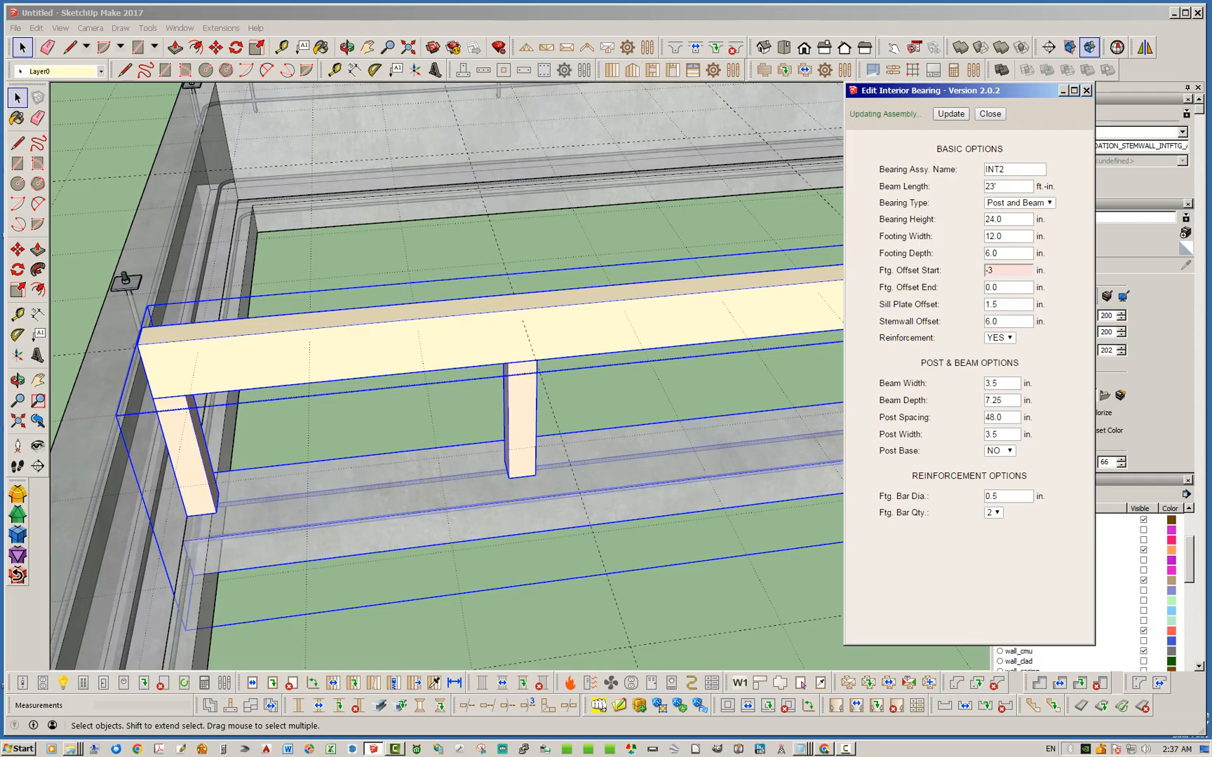
pyautogui.click(951, 114)
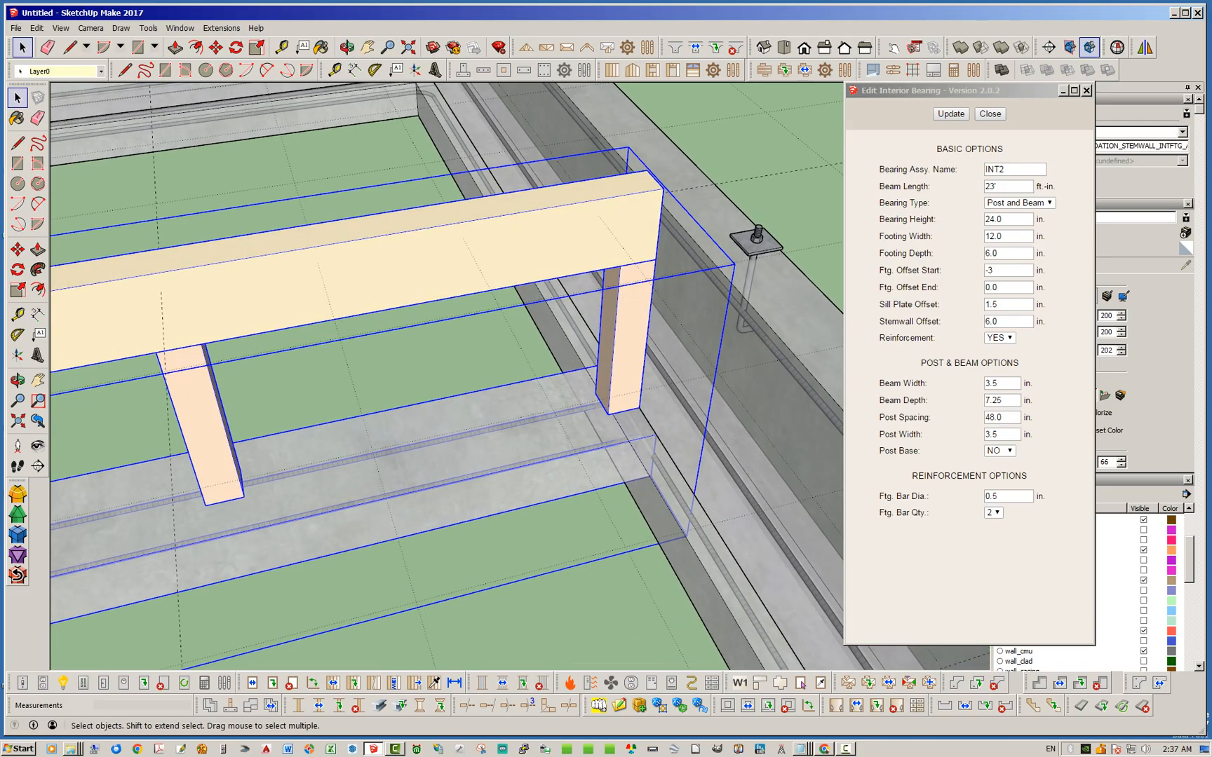
pyautogui.click(1009, 287)
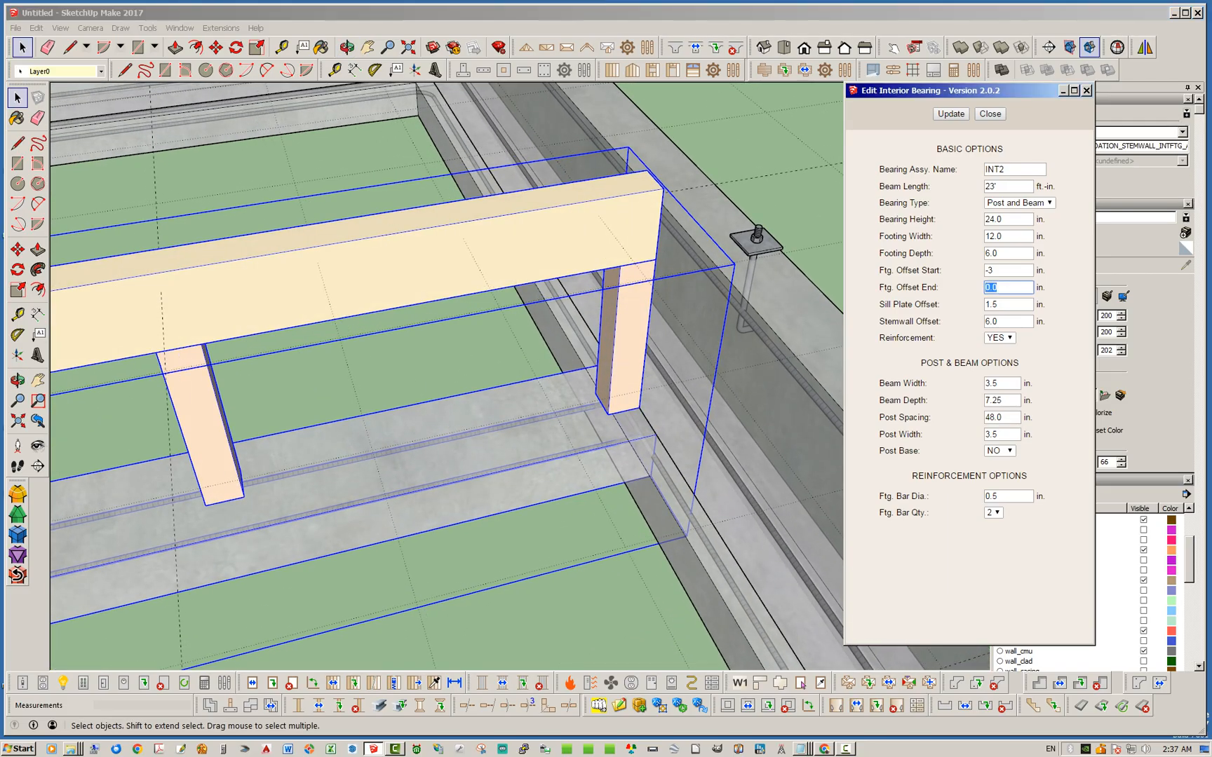
pyautogui.write('-3')
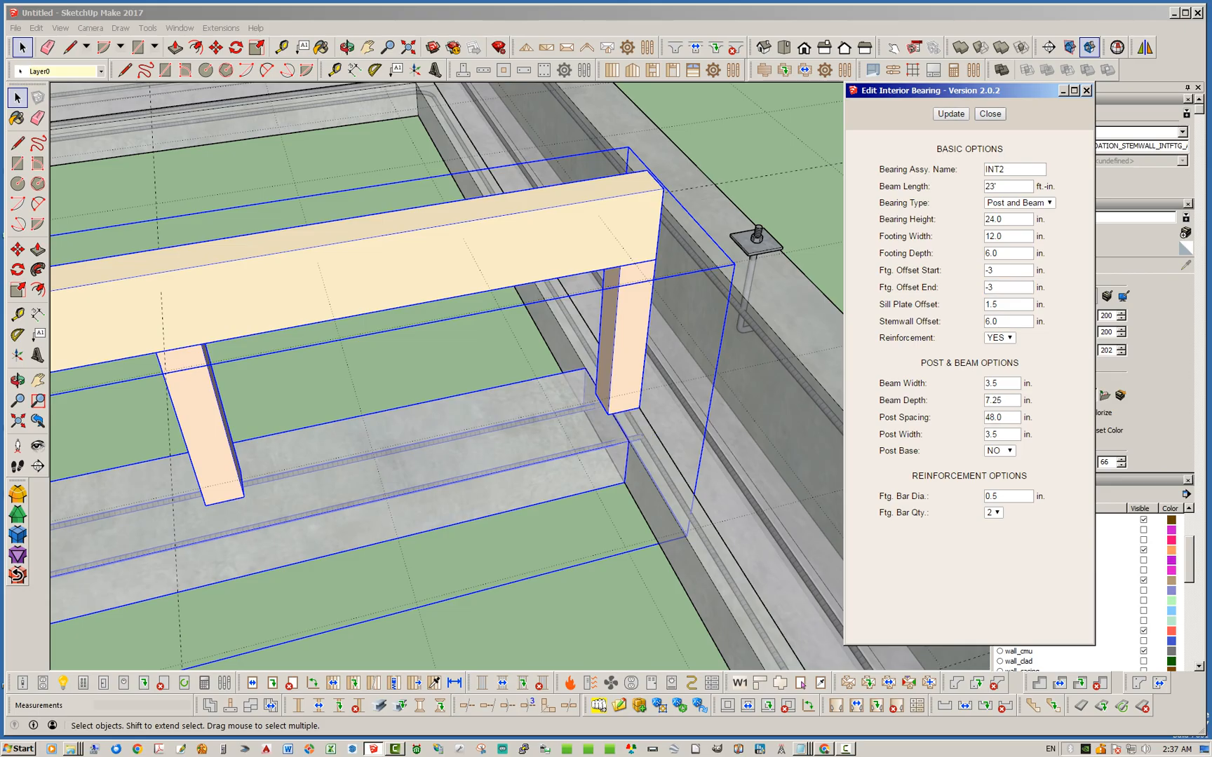
pyautogui.click(990, 114)
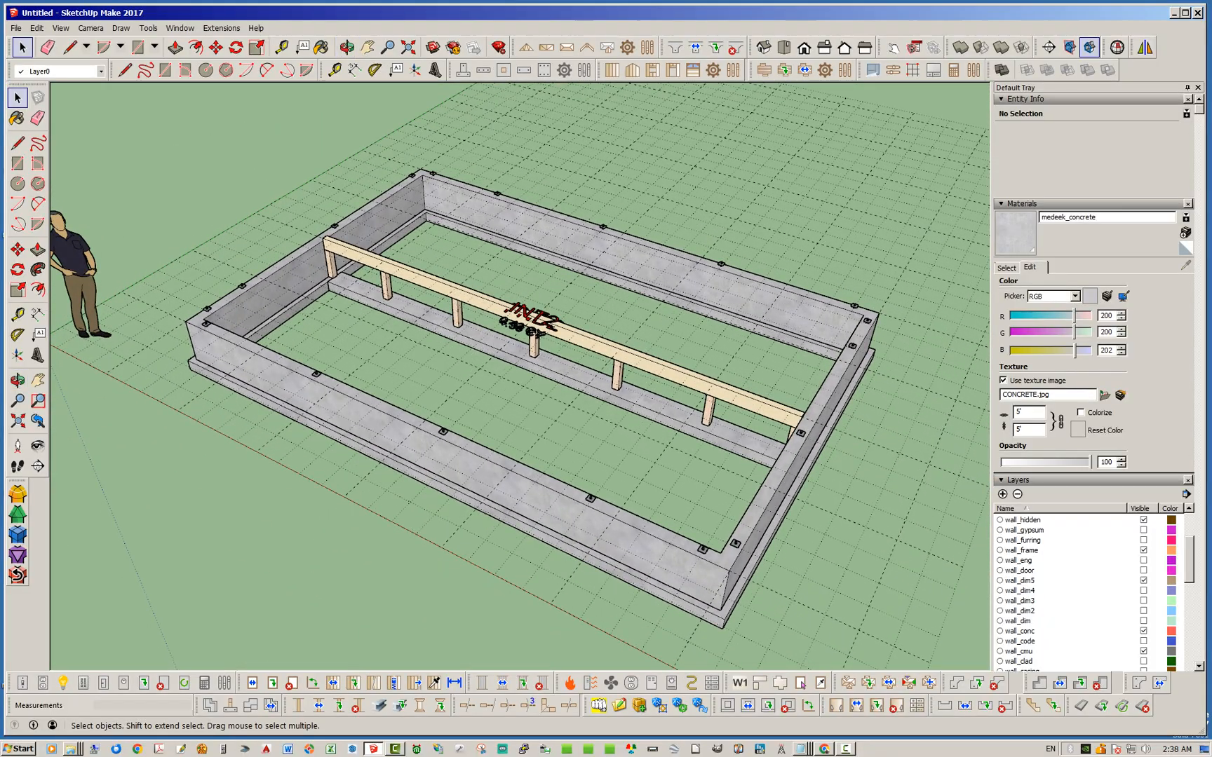
# Outline the I-joist floor assembly around the foundation perimeter and close the polygon.
pyautogui.click(345, 45)
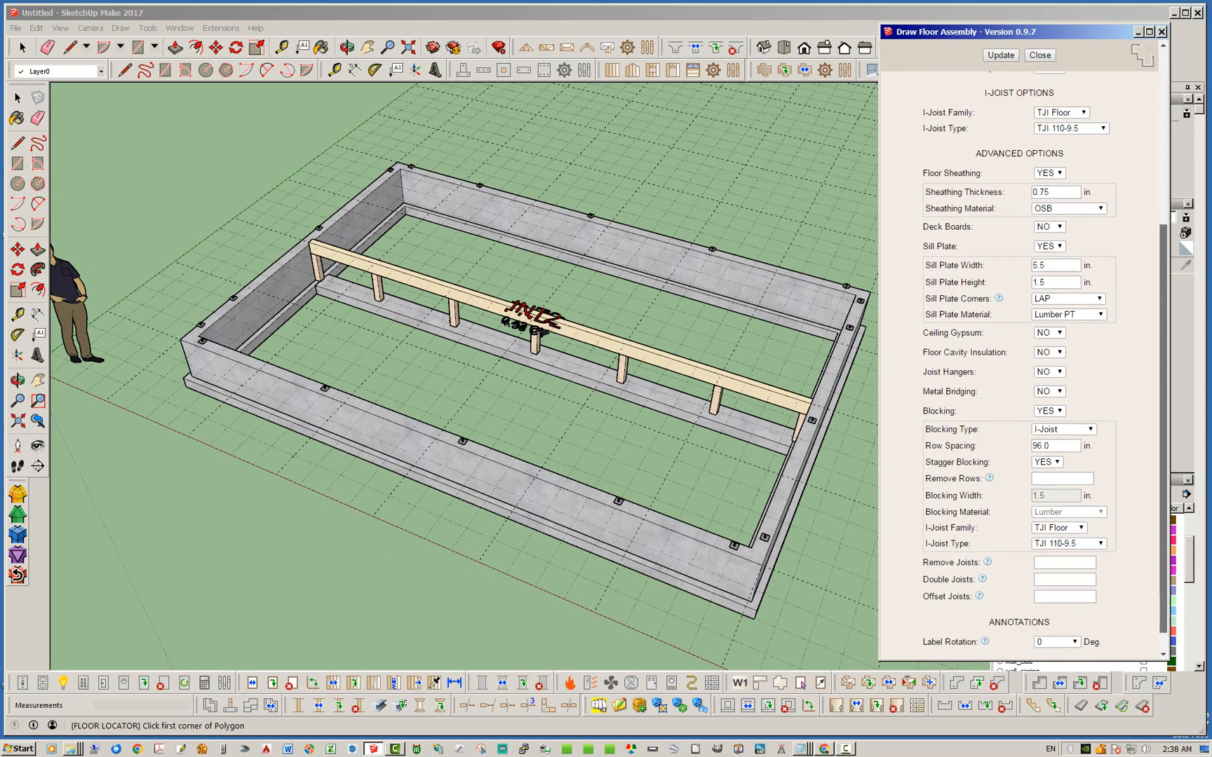
pyautogui.scroll(-3)
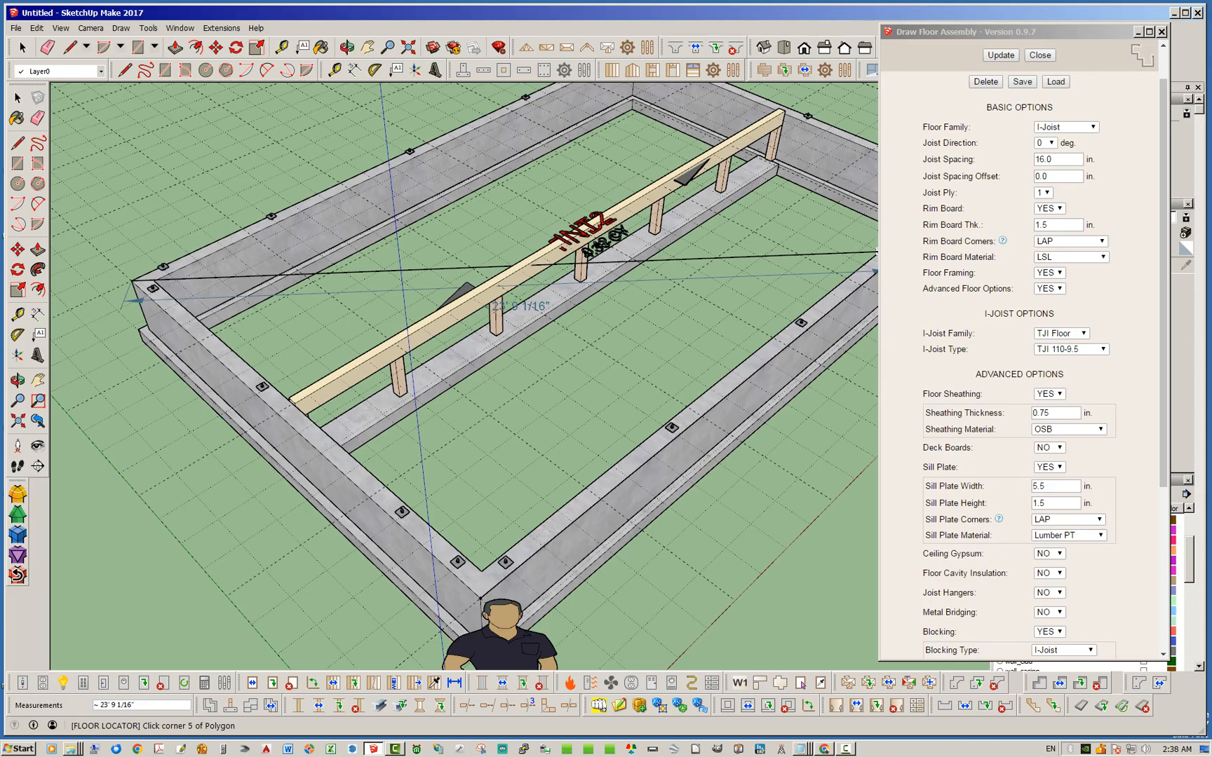
pyautogui.click(1053, 143)
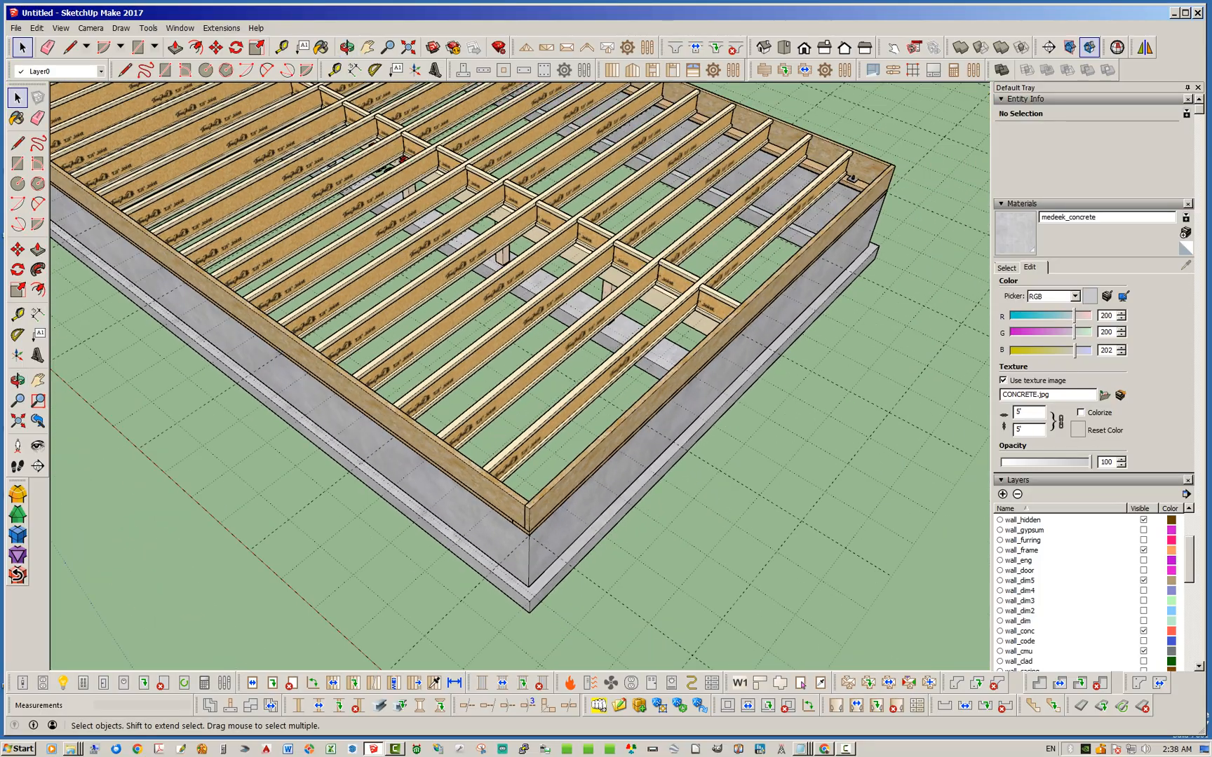
# Scroll the Layers panel down to reach the floor_sheath layer's Visible checkbox.
pyautogui.scroll(-3)
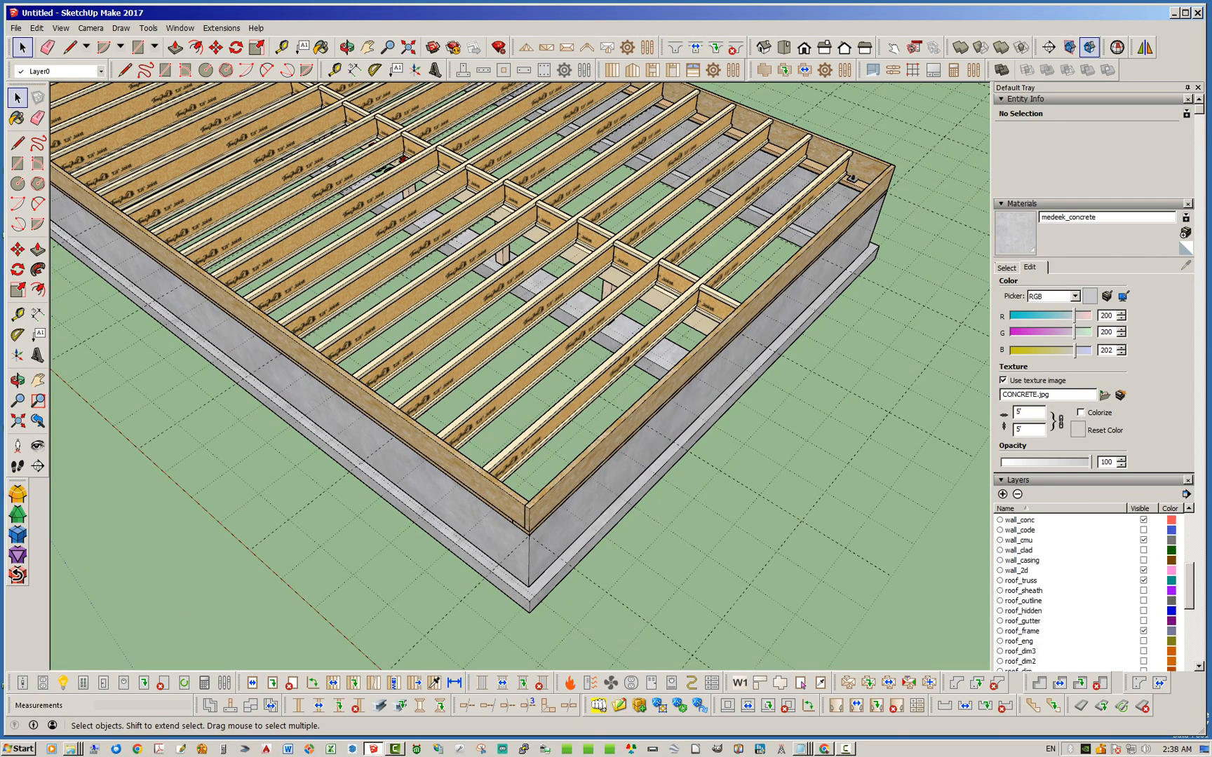
pyautogui.scroll(-3)
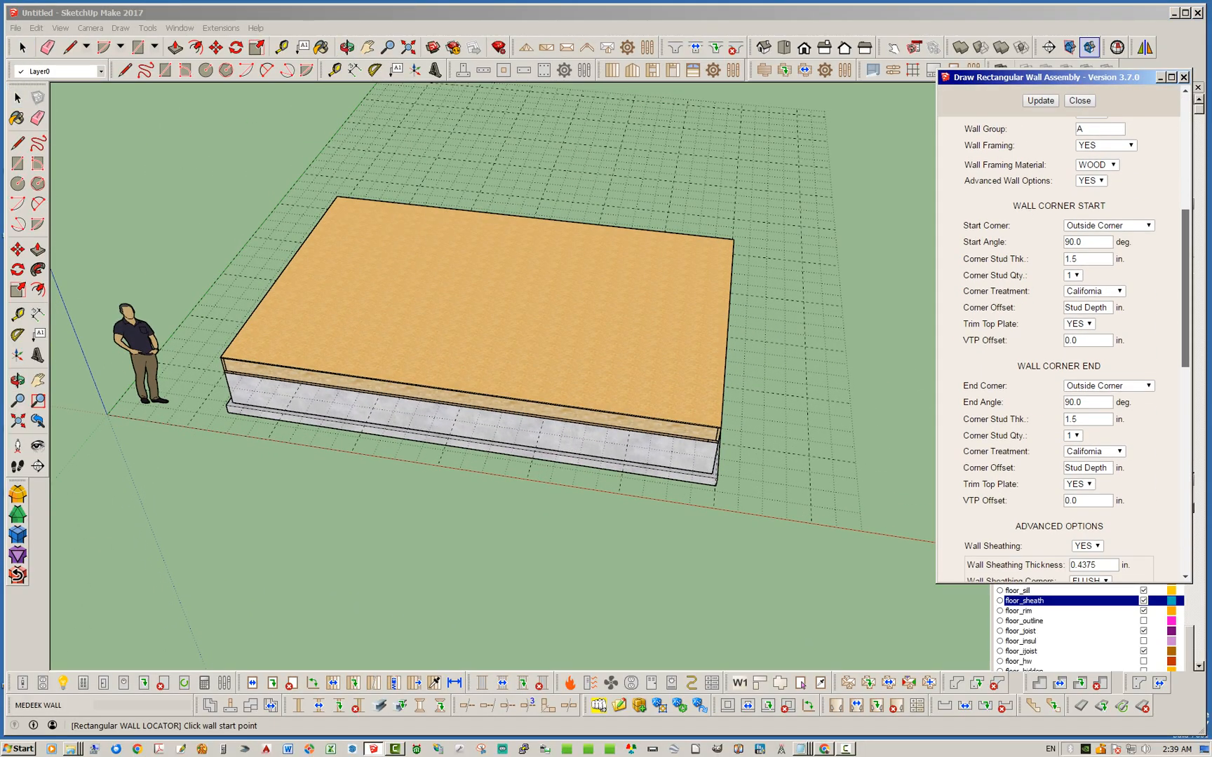
# Set the wall sheathing Vert. Offset (B) to 12 and finish the wall assembly options.
pyautogui.scroll(-3)
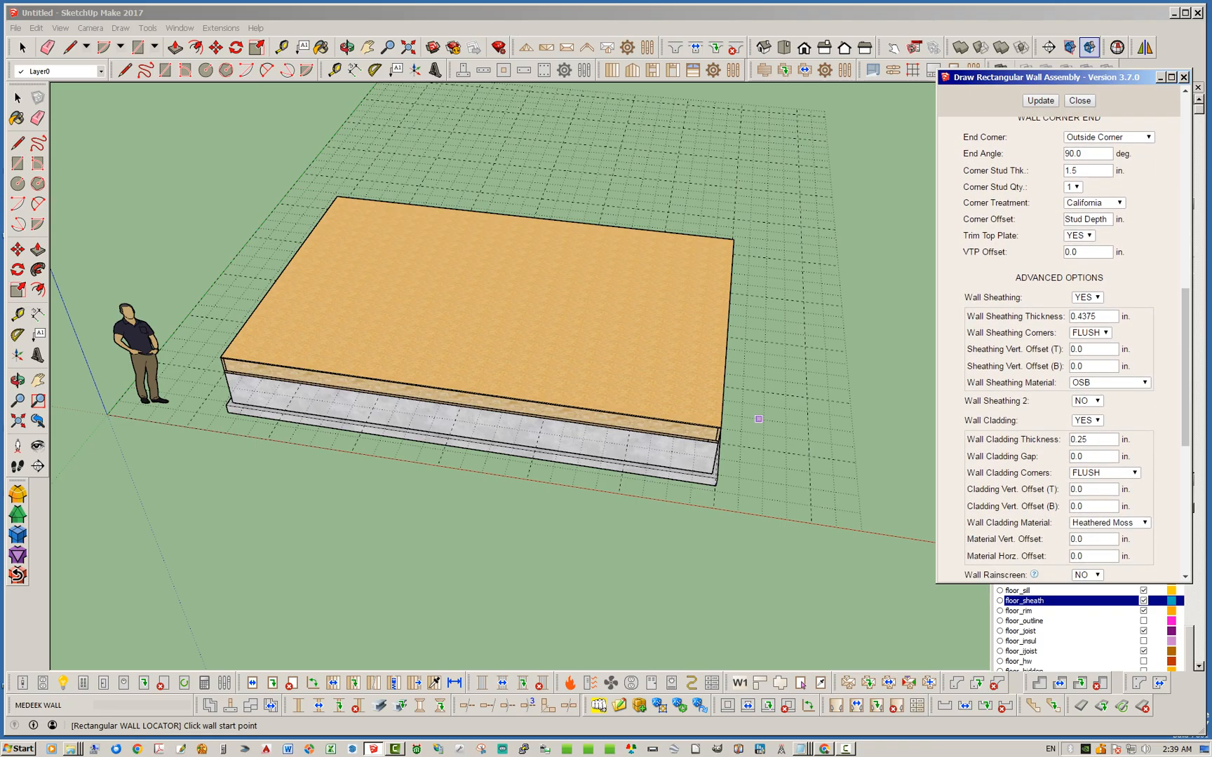
pyautogui.click(1094, 366)
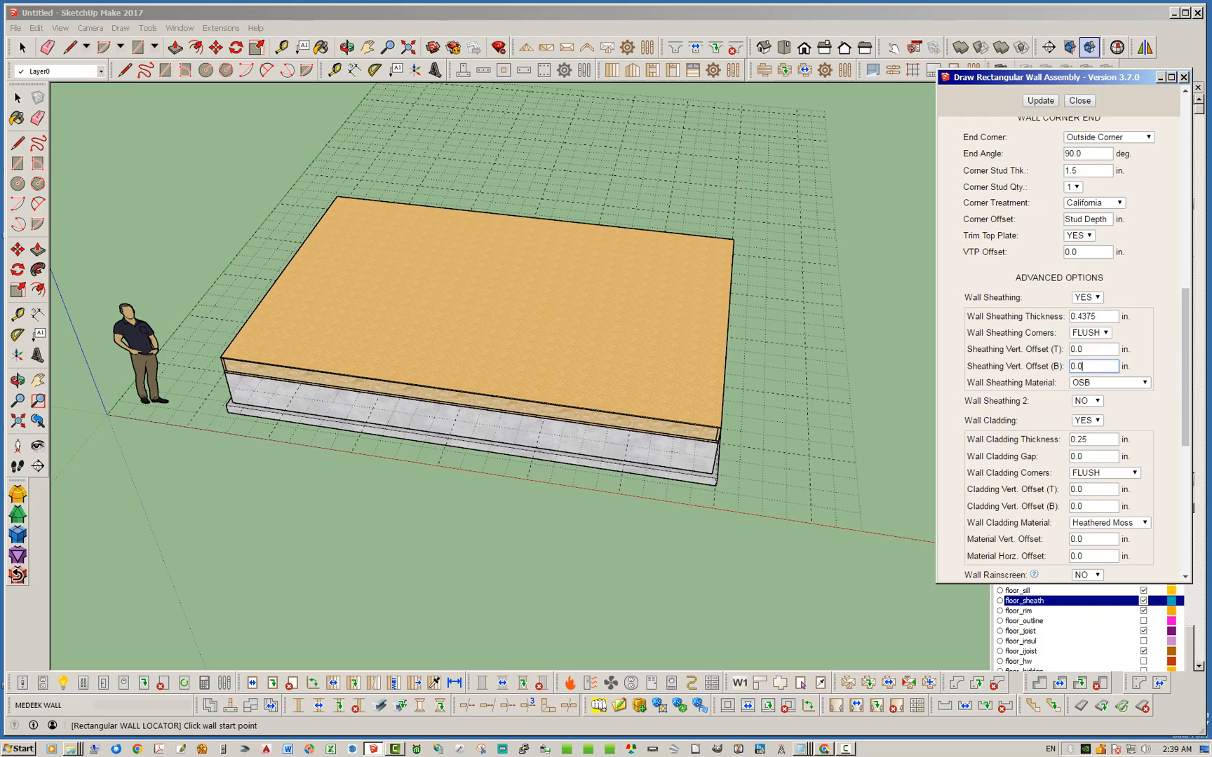
pyautogui.write('12')
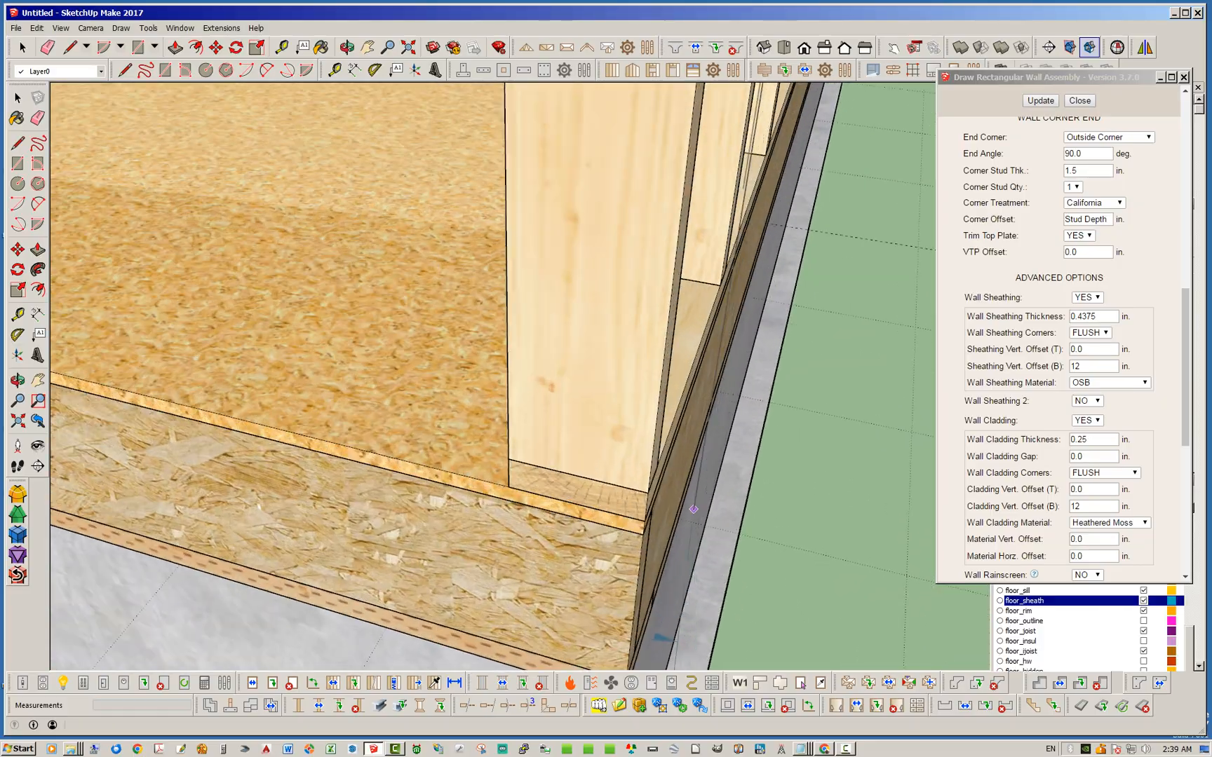
pyautogui.click(1080, 101)
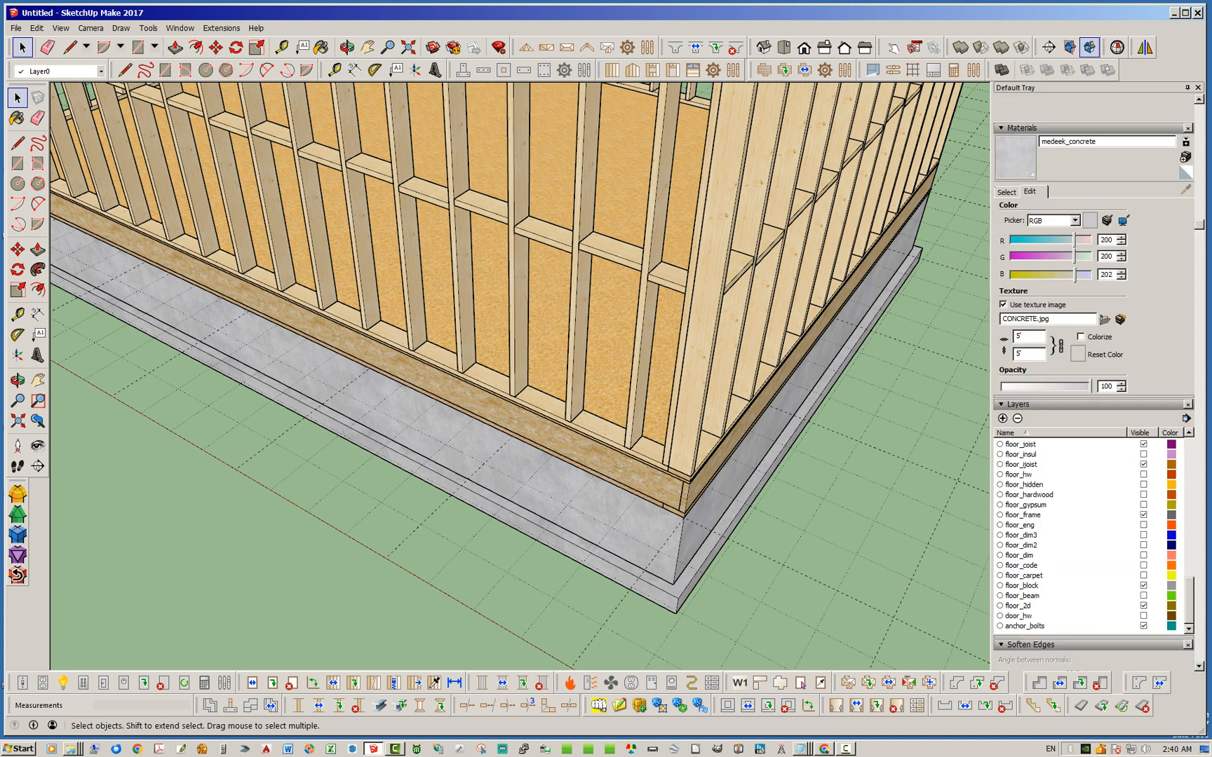
pyautogui.click(1008, 191)
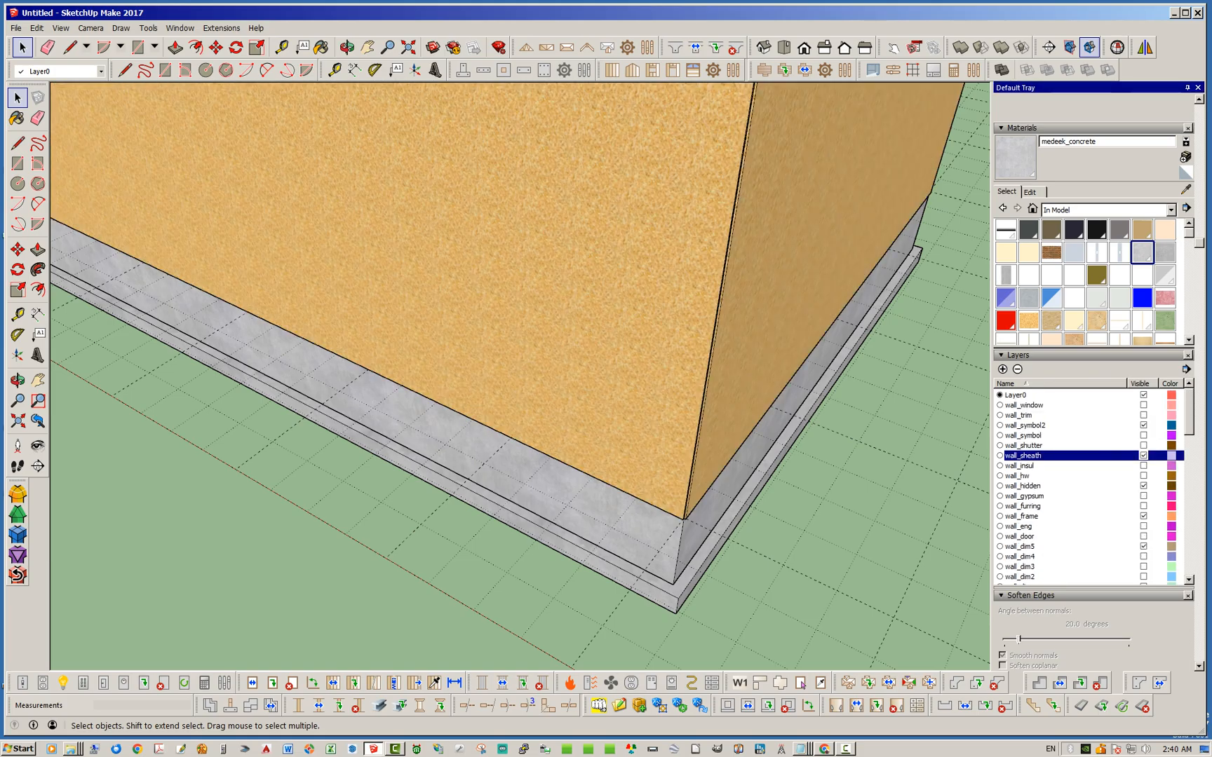
pyautogui.scroll(-3)
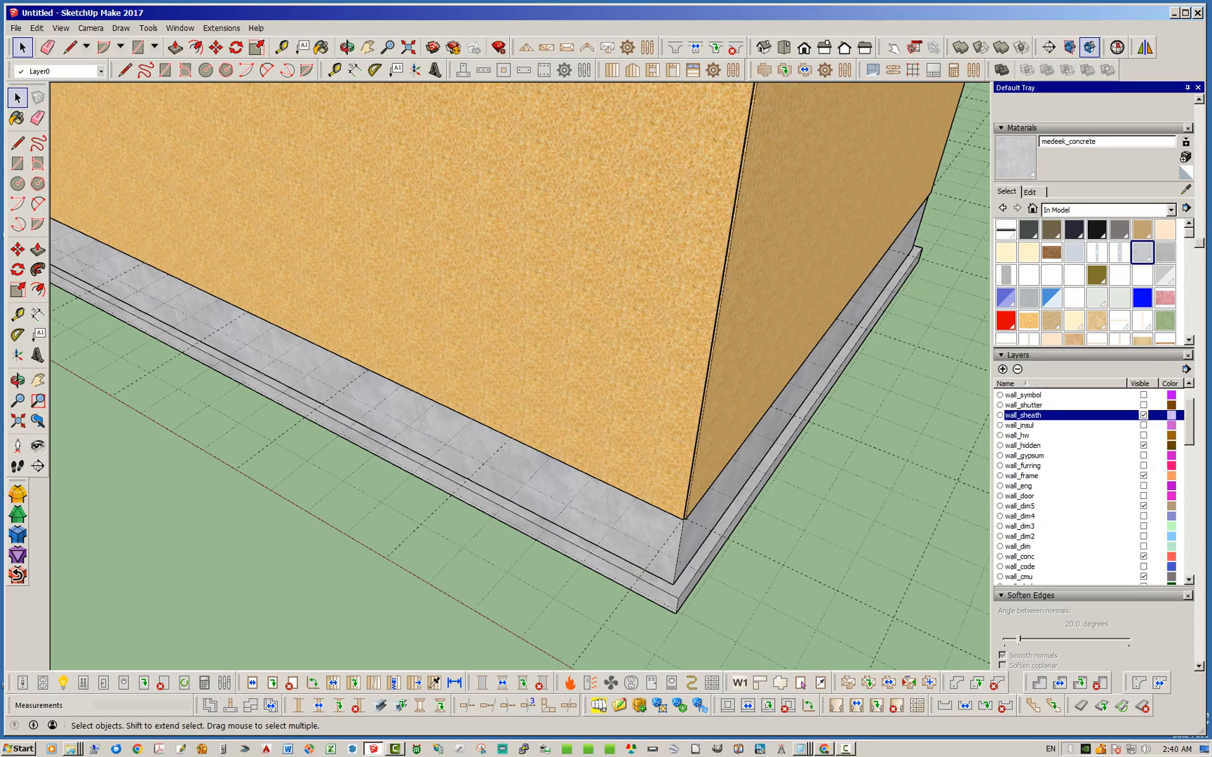
pyautogui.scroll(-3)
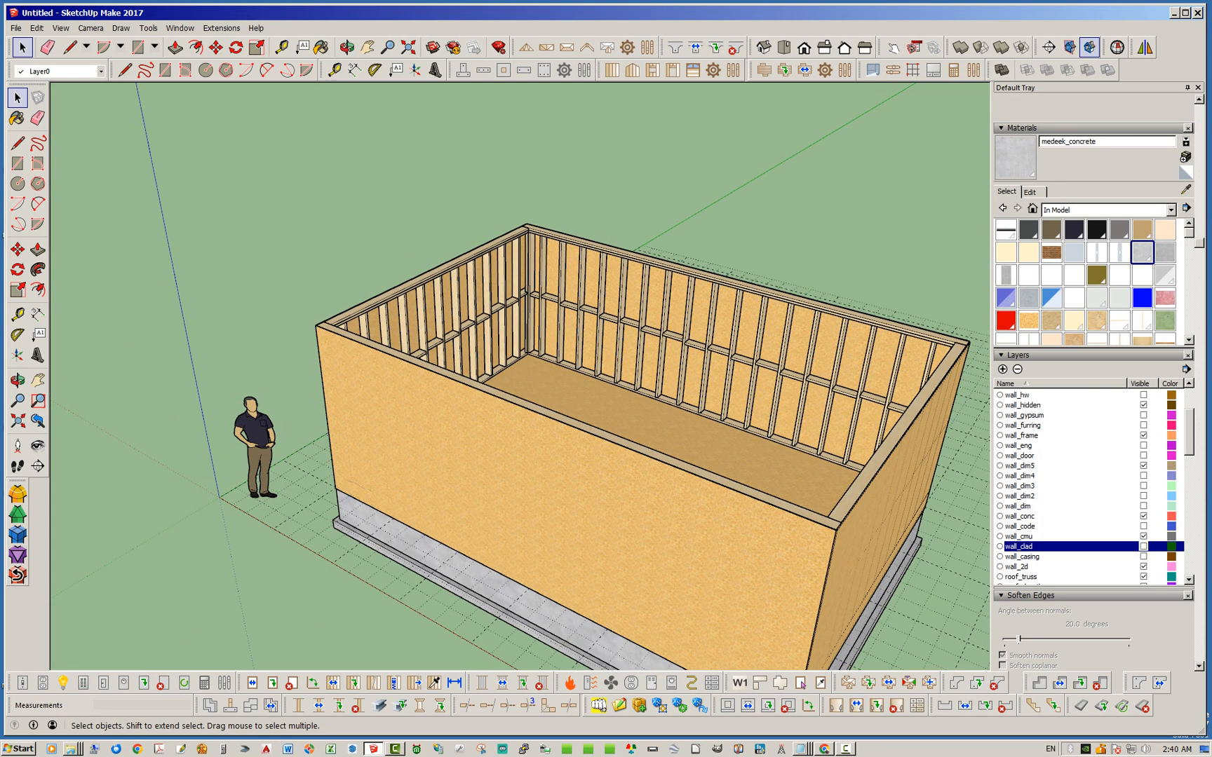
pyautogui.scroll(-3)
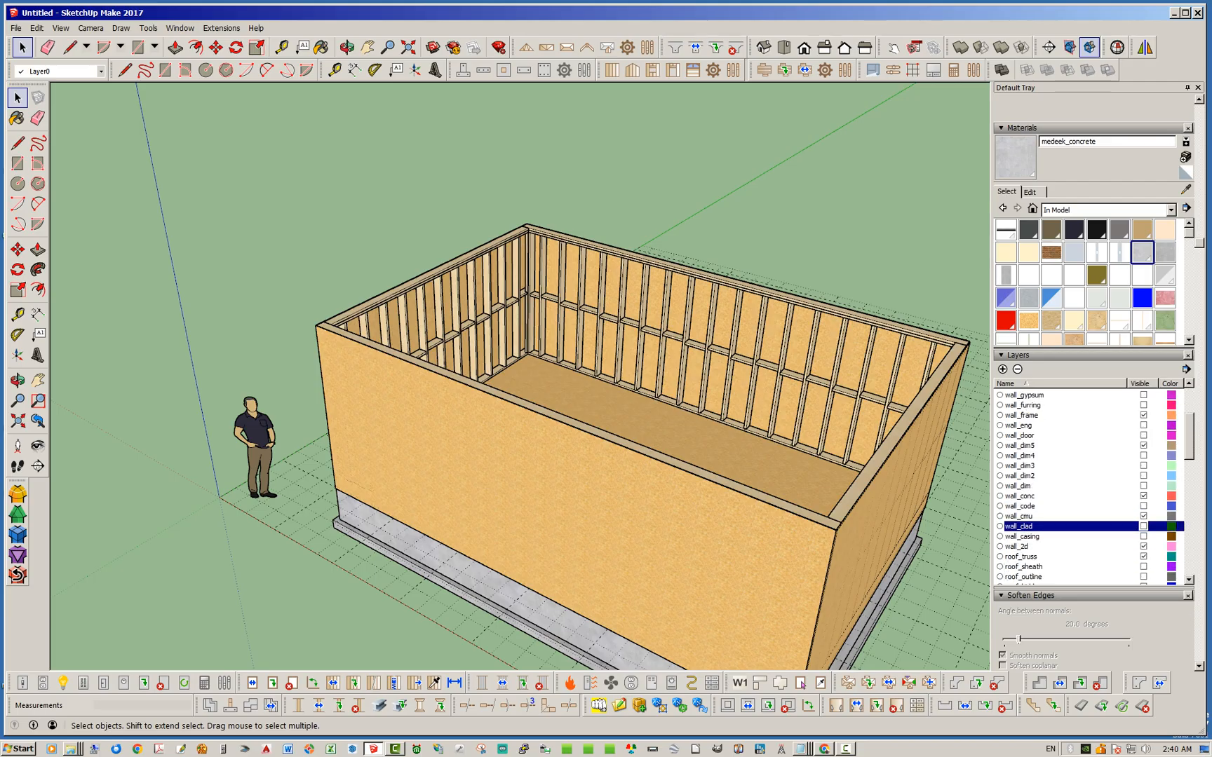
# In Medeek Layer Control, drag the Wall and Floor sliders down to 1 for bare framing.
pyautogui.click(887, 69)
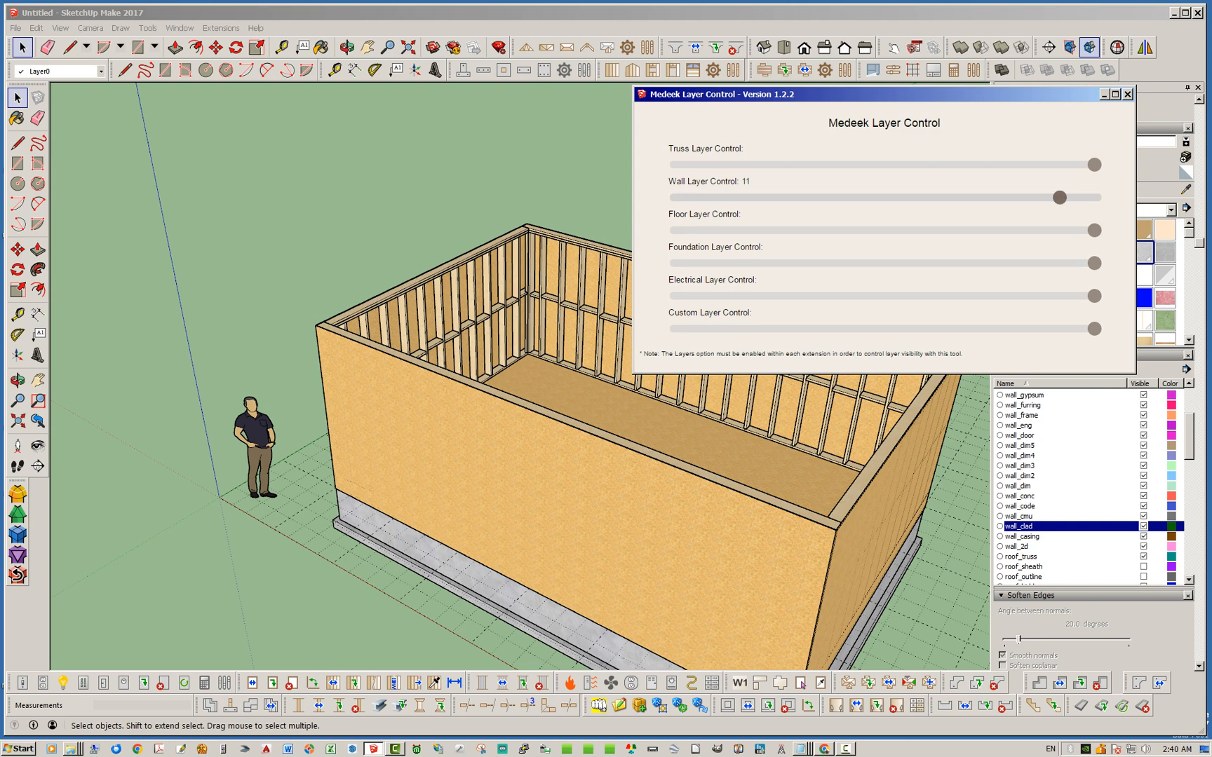
pyautogui.moveTo(1058, 198); pyautogui.dragTo(709, 198)
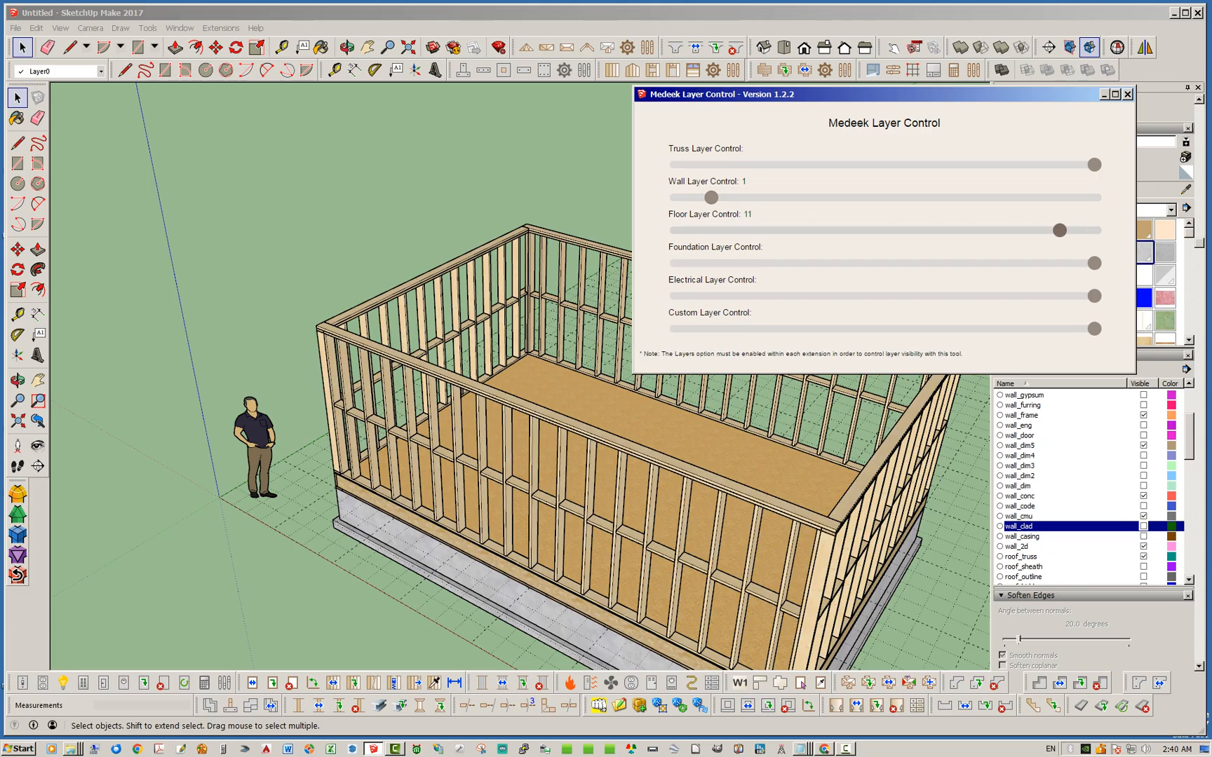
pyautogui.moveTo(1058, 230); pyautogui.dragTo(712, 230)
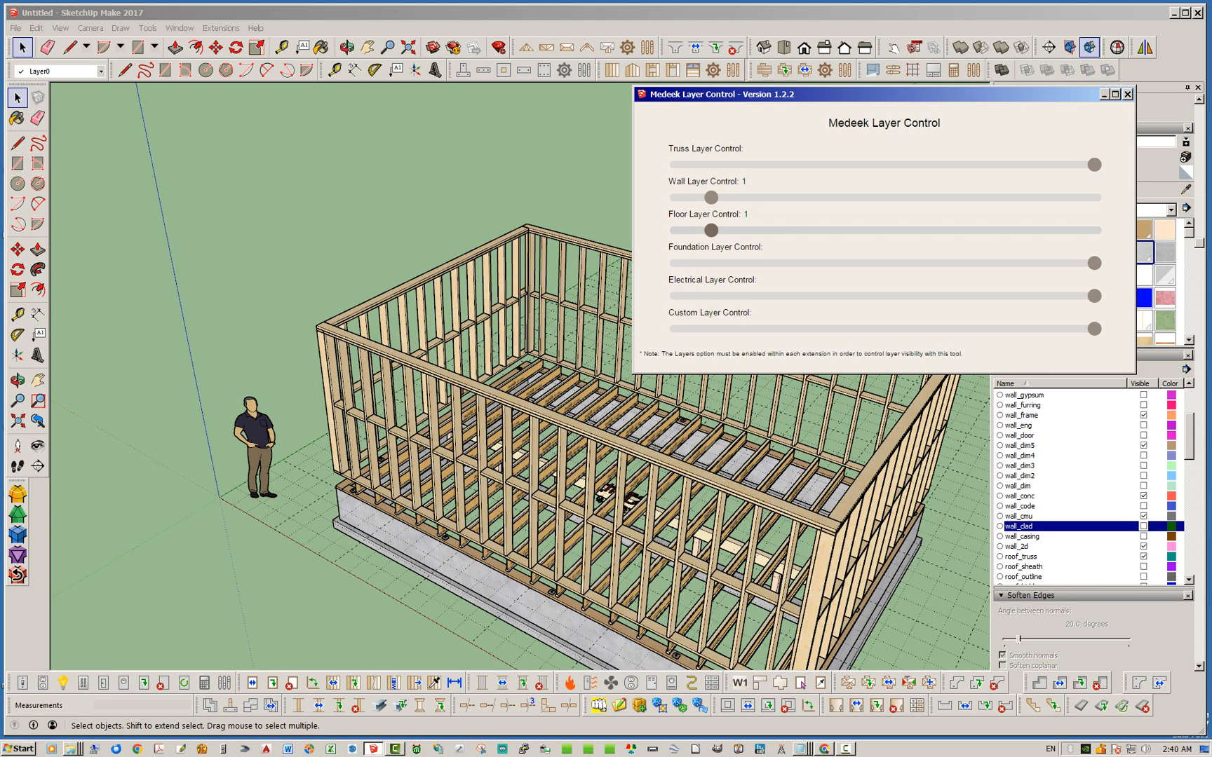
pyautogui.moveTo(711, 230); pyautogui.dragTo(744, 230)
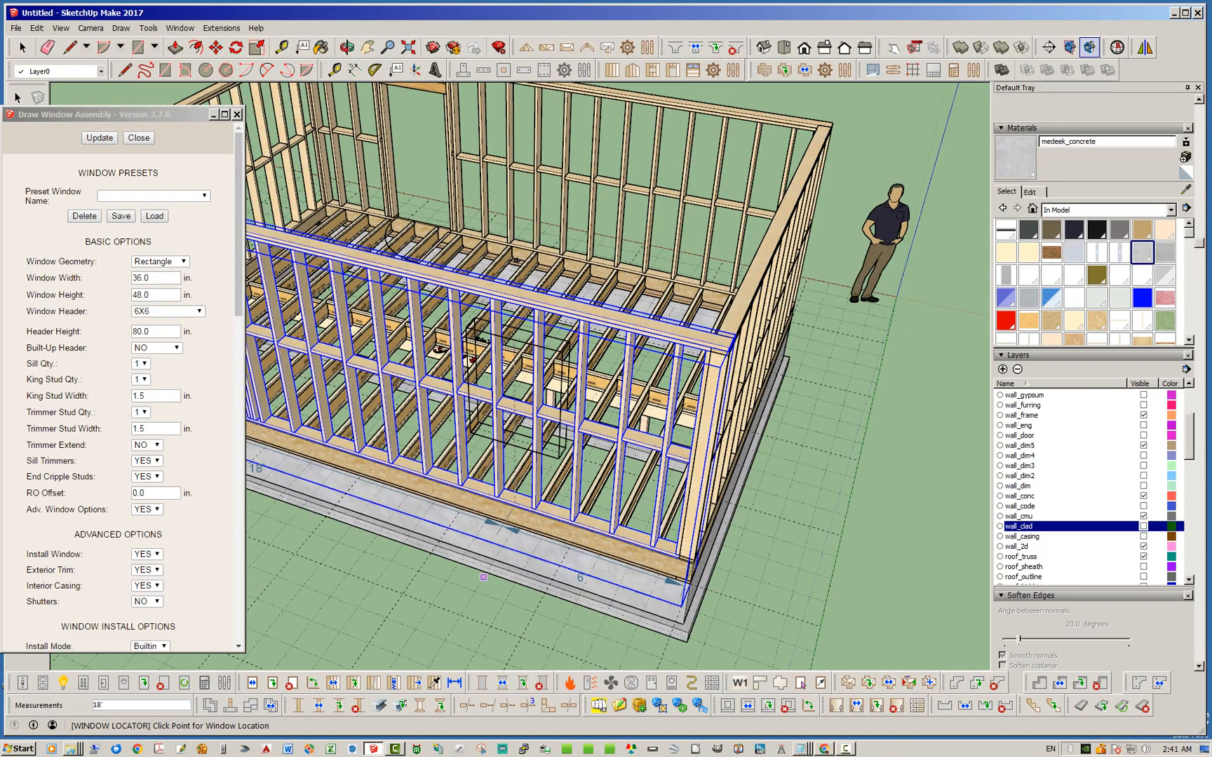
# Place a 72-inch-wide QHQ Casement window opening on the front wall.
pyautogui.click(137, 137)
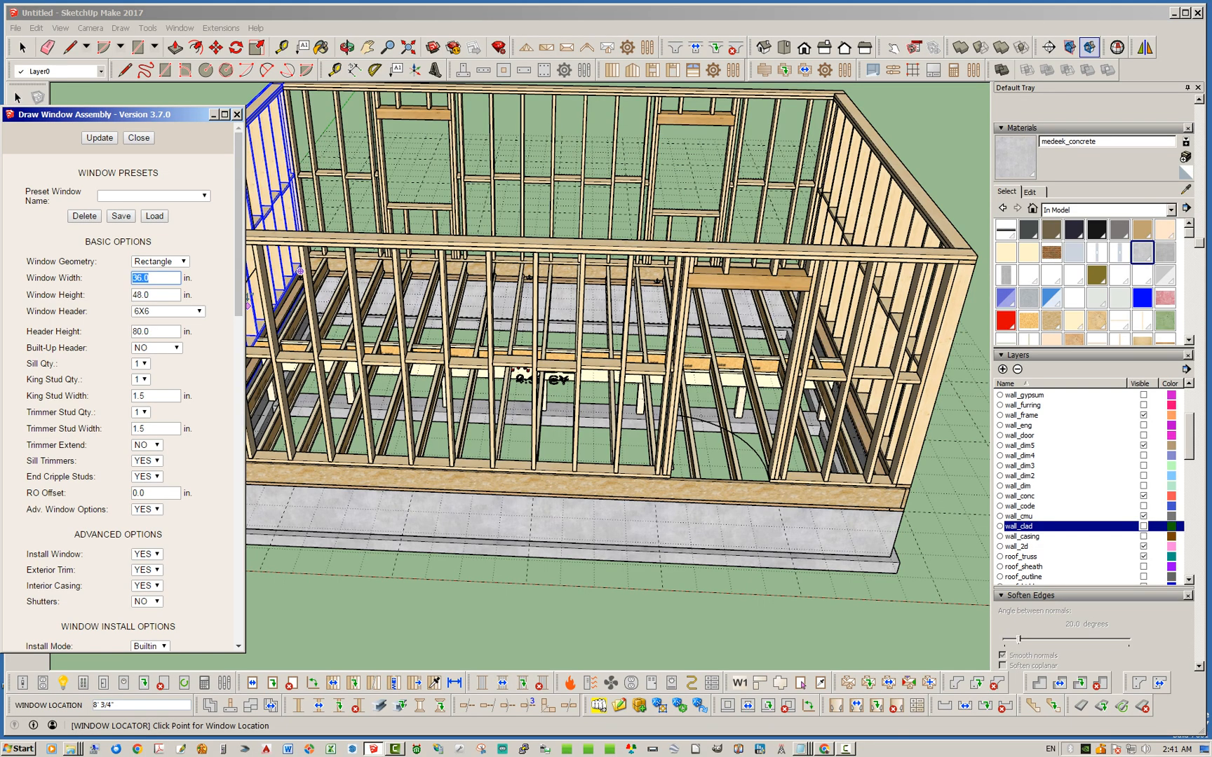
pyautogui.write('72')
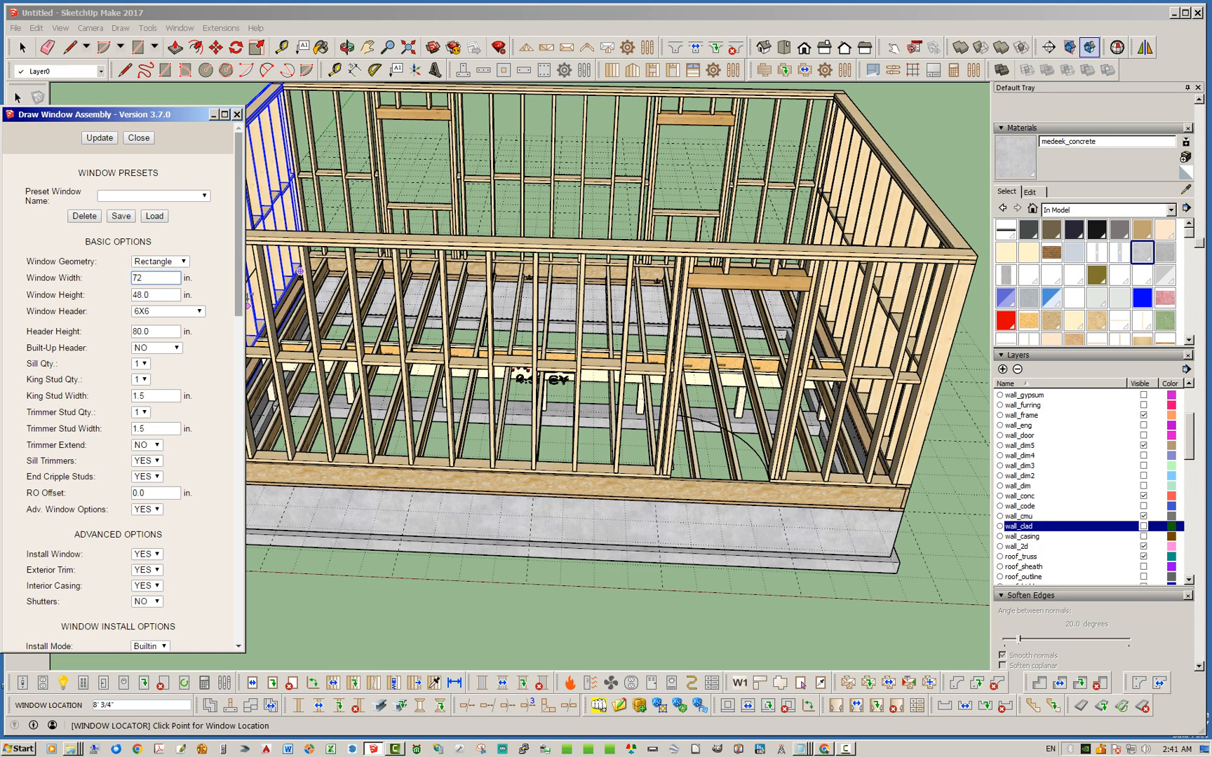
pyautogui.click(168, 368)
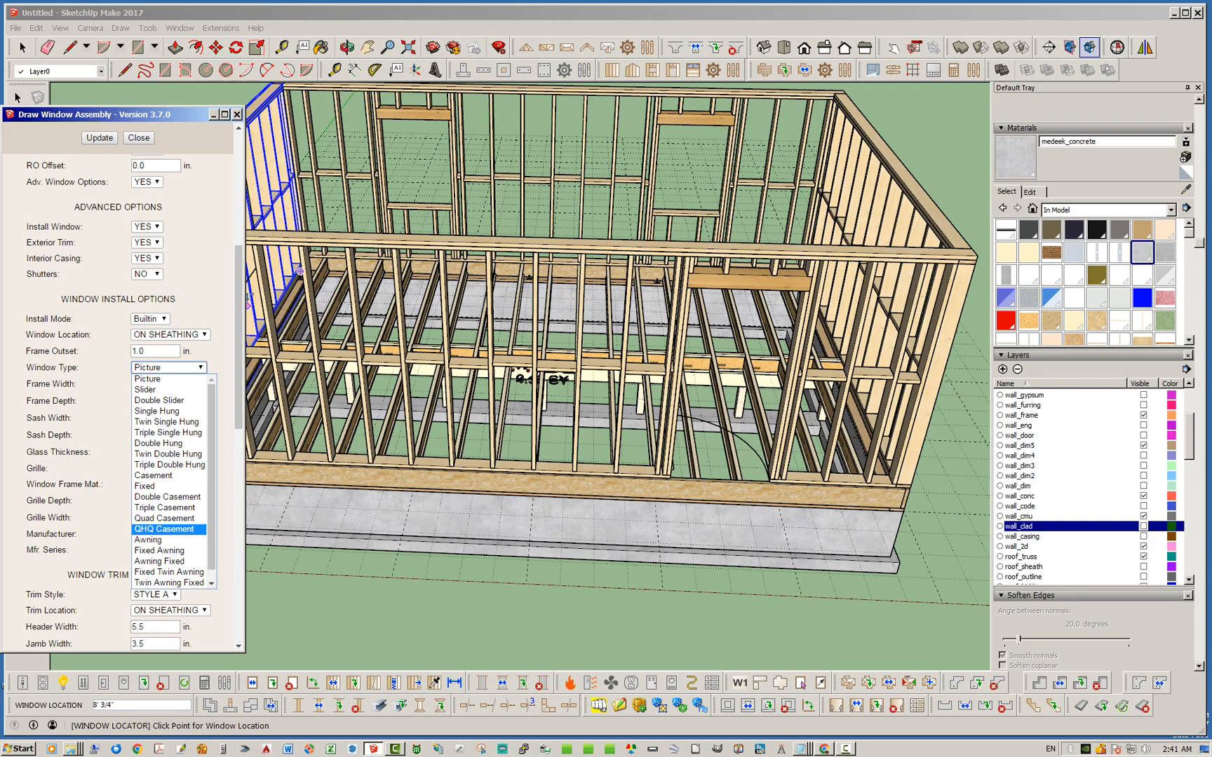
pyautogui.click(167, 529)
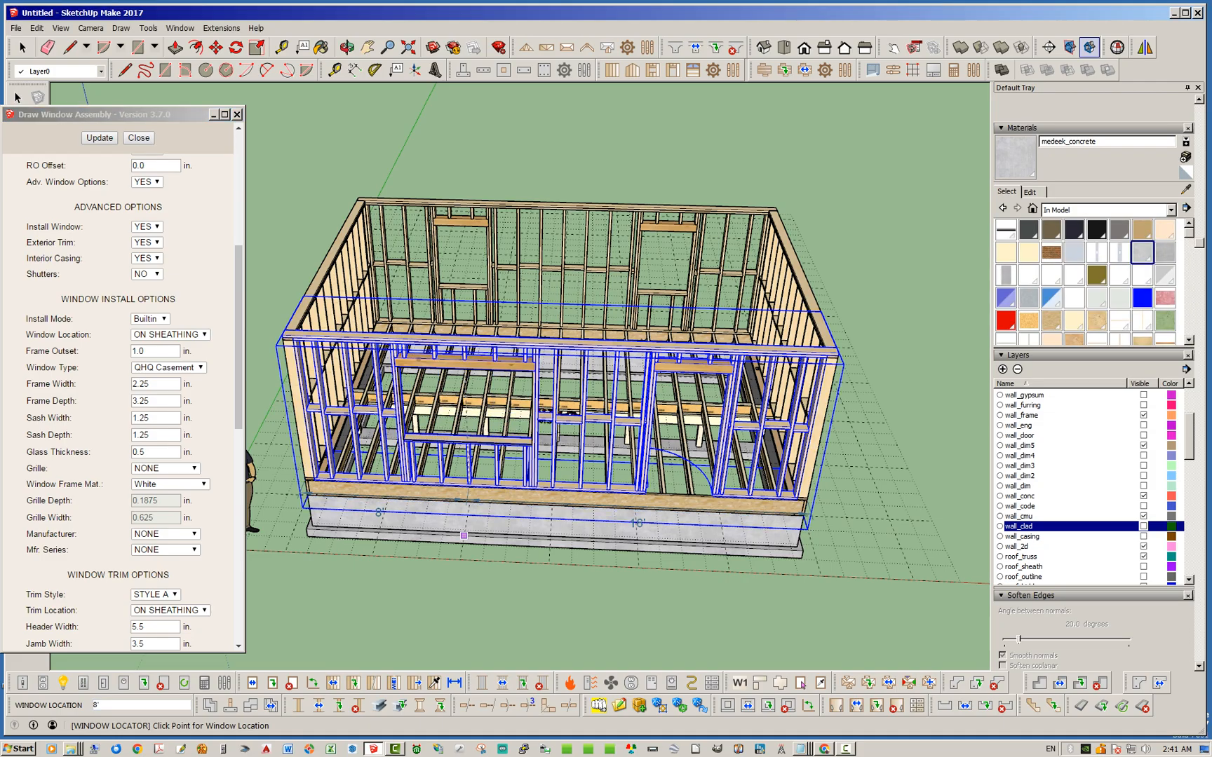
pyautogui.click(137, 138)
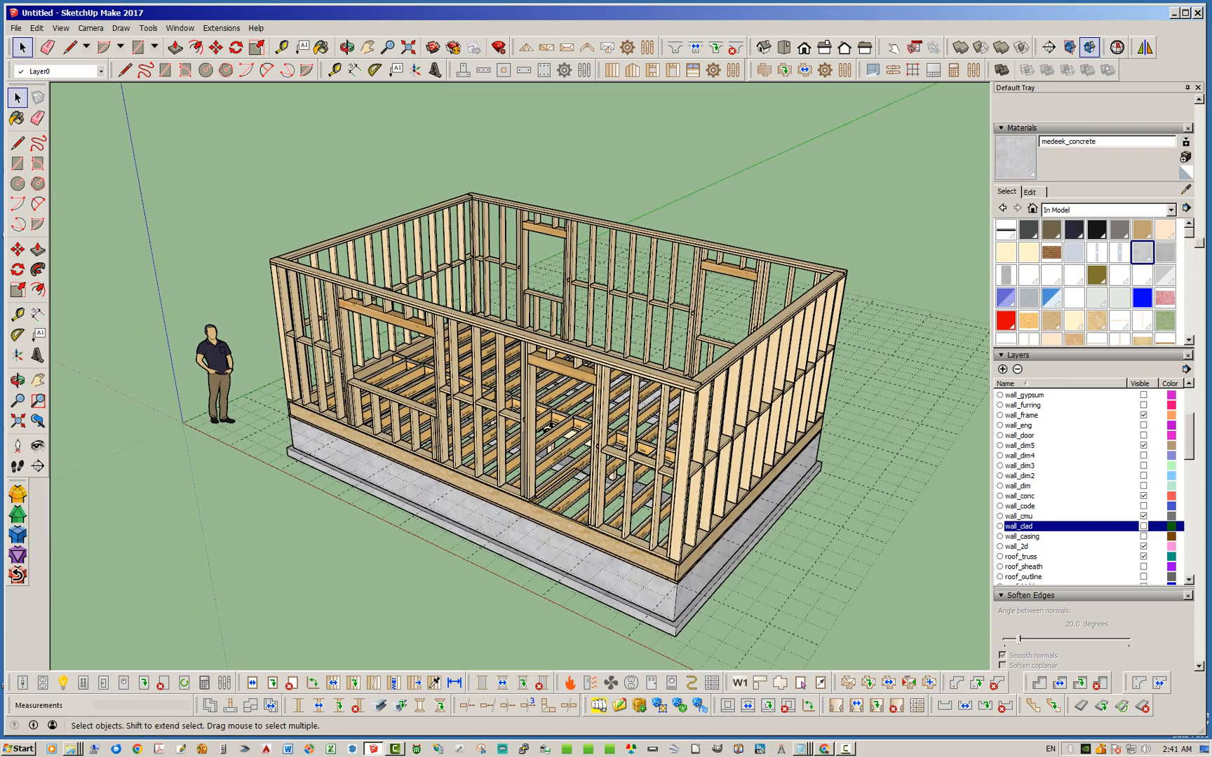
pyautogui.scroll(-3)
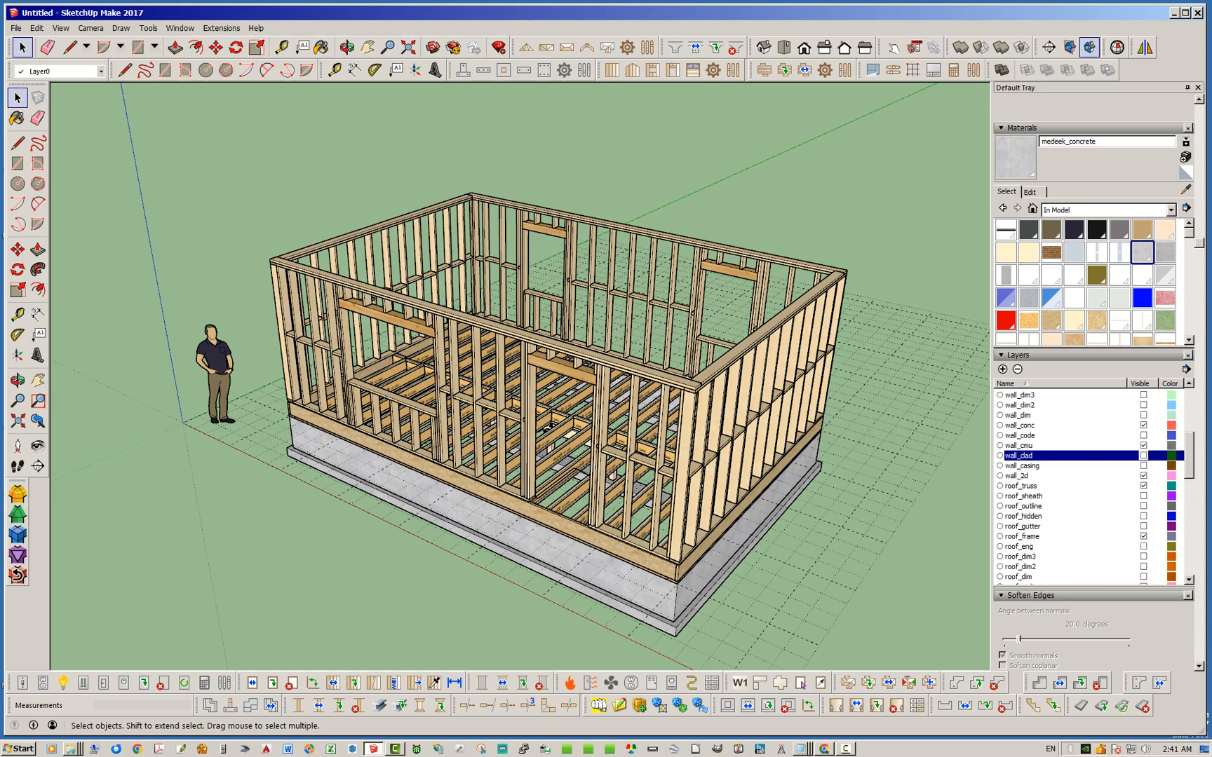
pyautogui.scroll(-3)
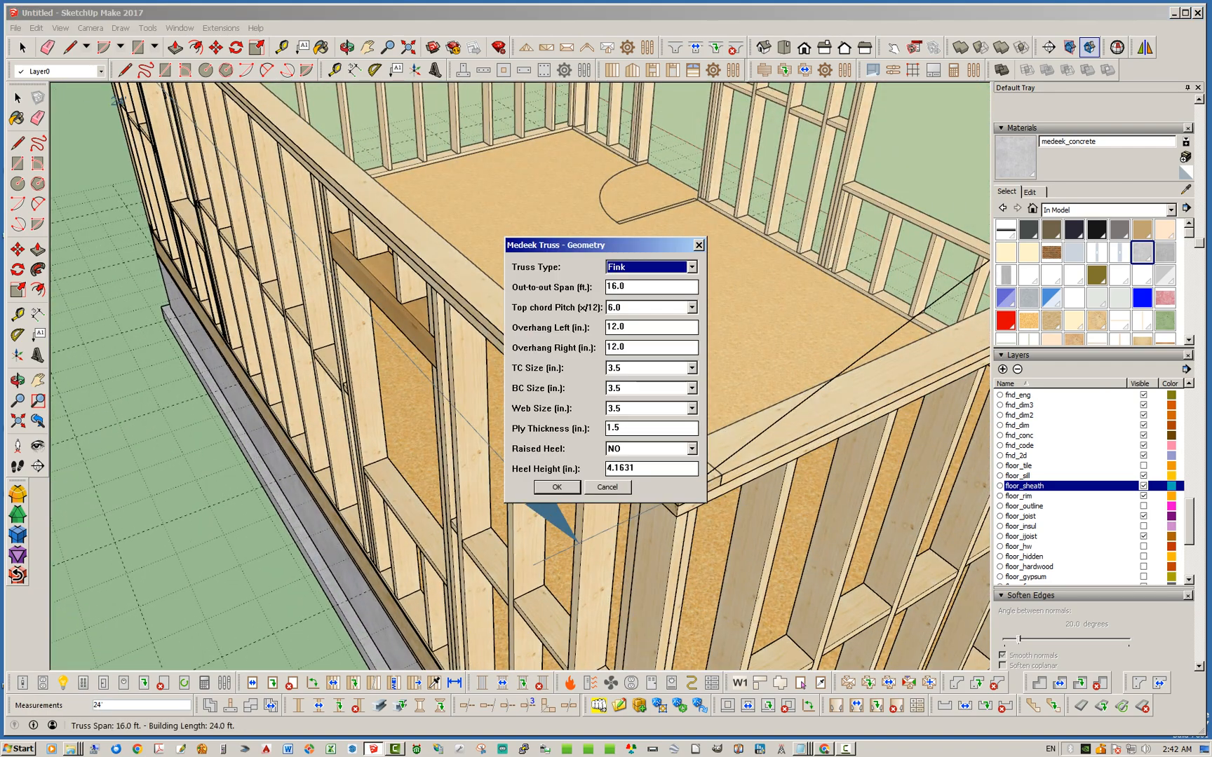
# Accept the Fink truss geometry and layout parameters to generate the roof trusses.
pyautogui.click(557, 488)
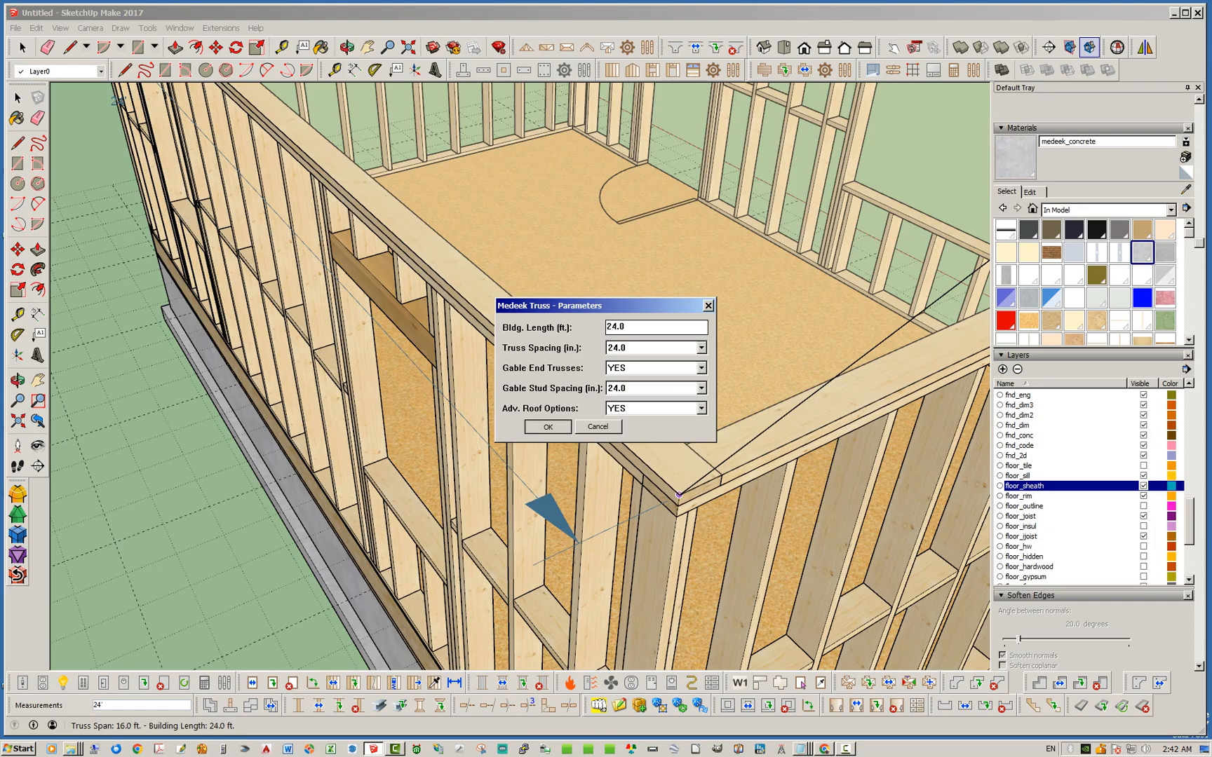
pyautogui.click(547, 427)
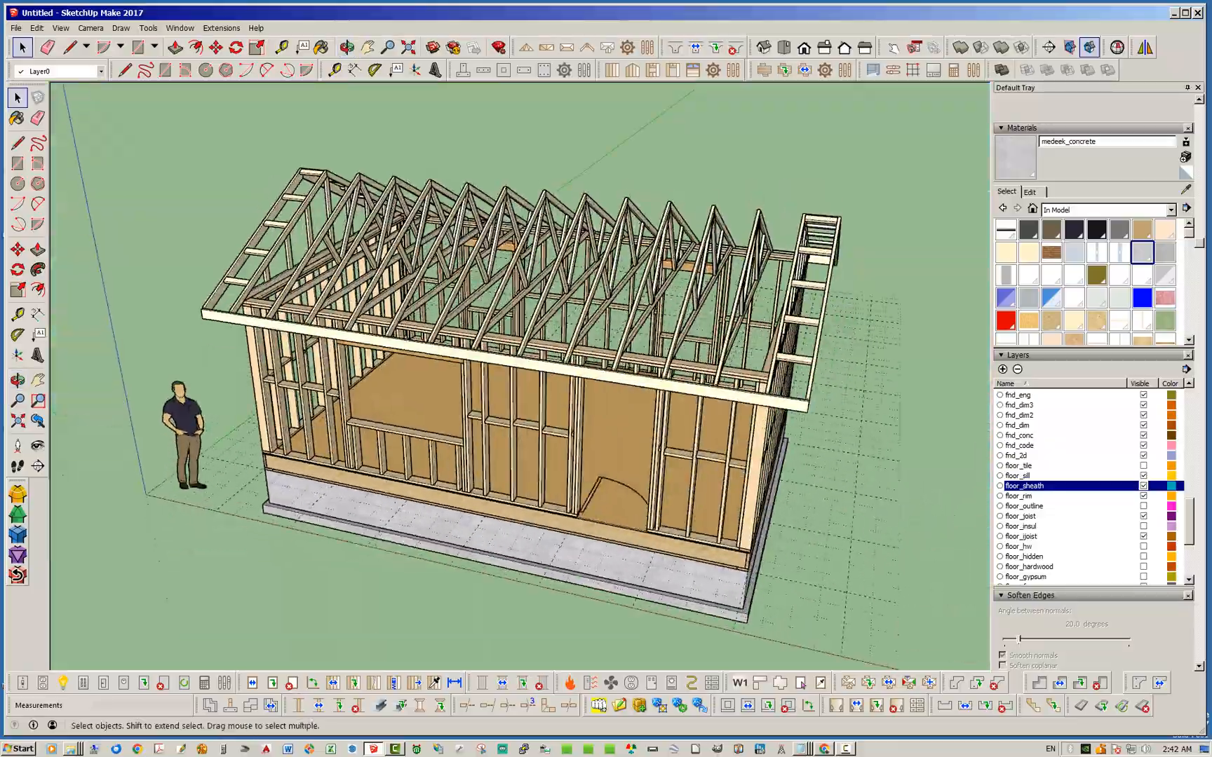
# Bring up the Medeek Layer Control window over the trussed frame.
pyautogui.click(344, 43)
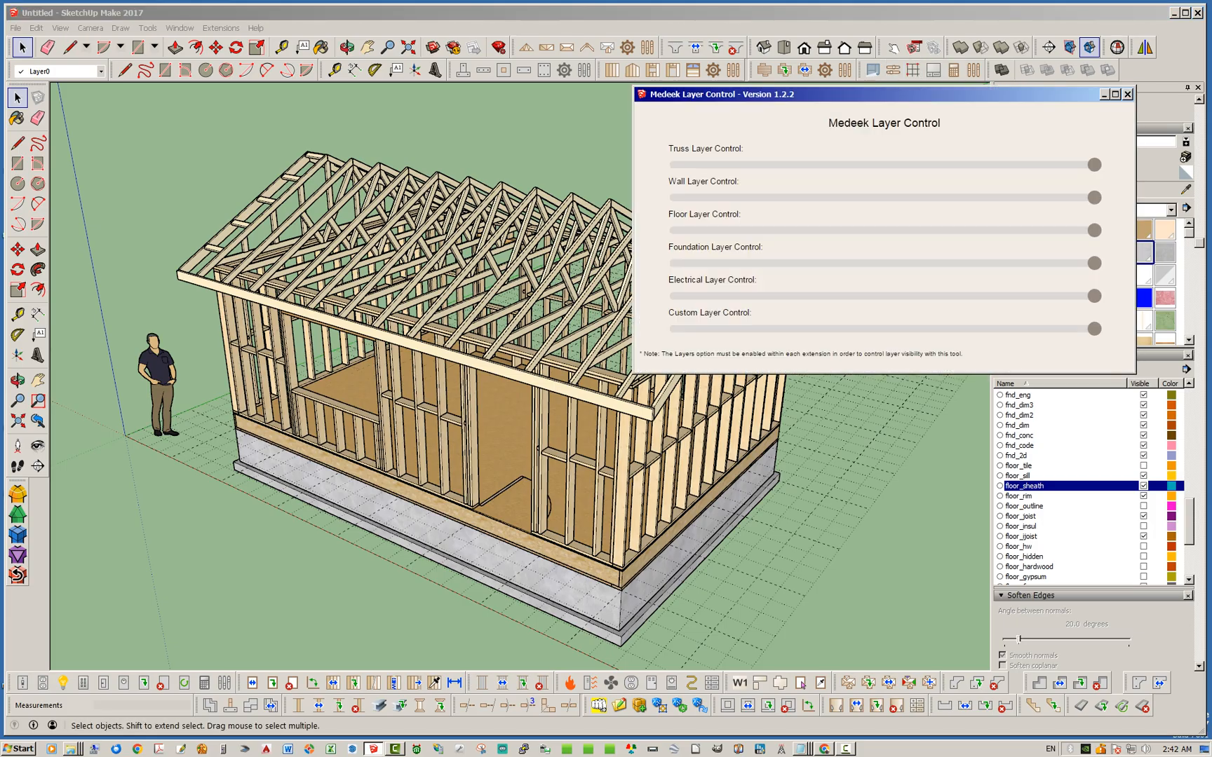
# Drag the Truss, Wall, Floor and Foundation sliders to 12 and close Layer Control.
pyautogui.moveTo(1090, 164); pyautogui.dragTo(1059, 165)
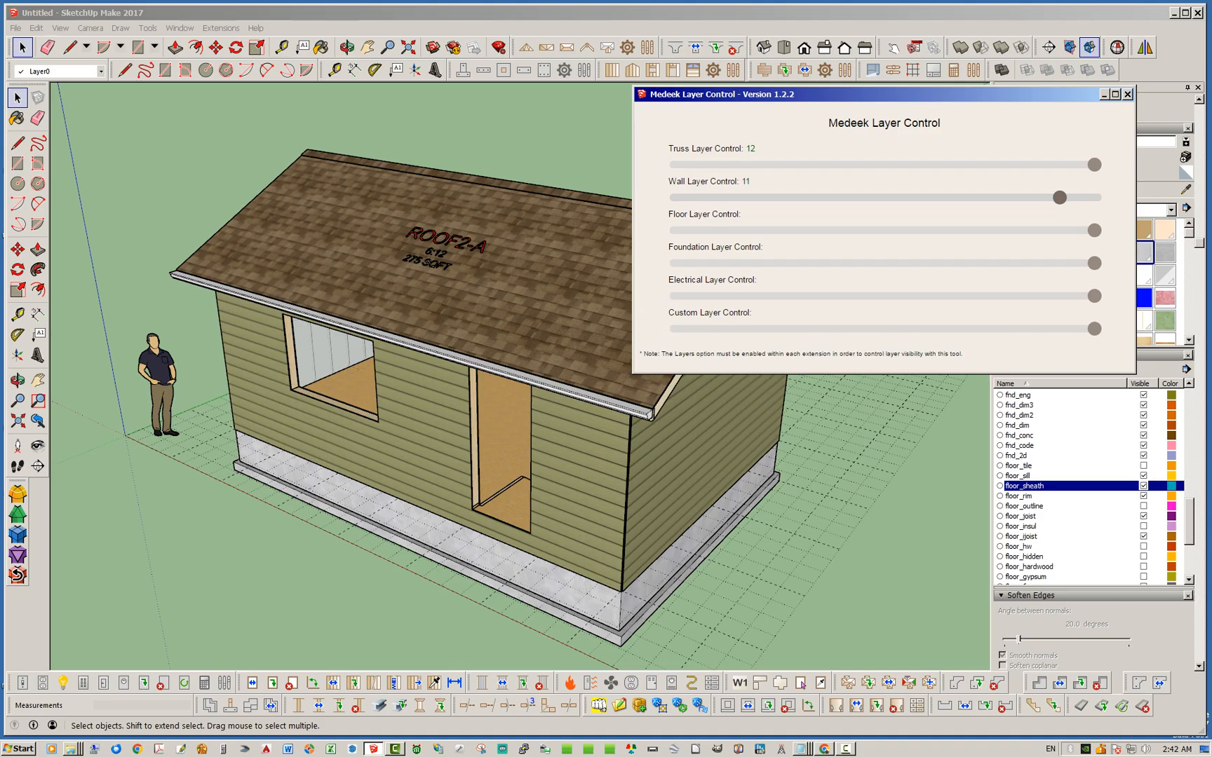
pyautogui.moveTo(1058, 198); pyautogui.dragTo(1090, 198)
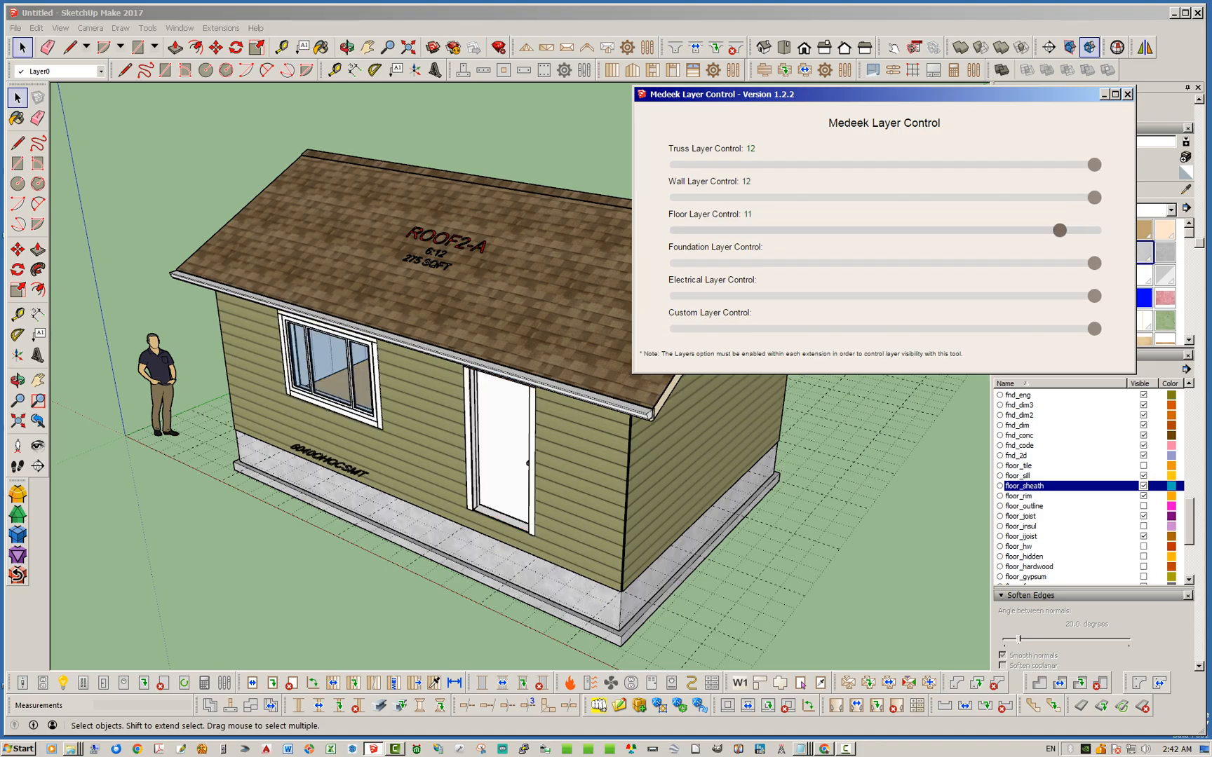
pyautogui.moveTo(1059, 230); pyautogui.dragTo(1093, 230)
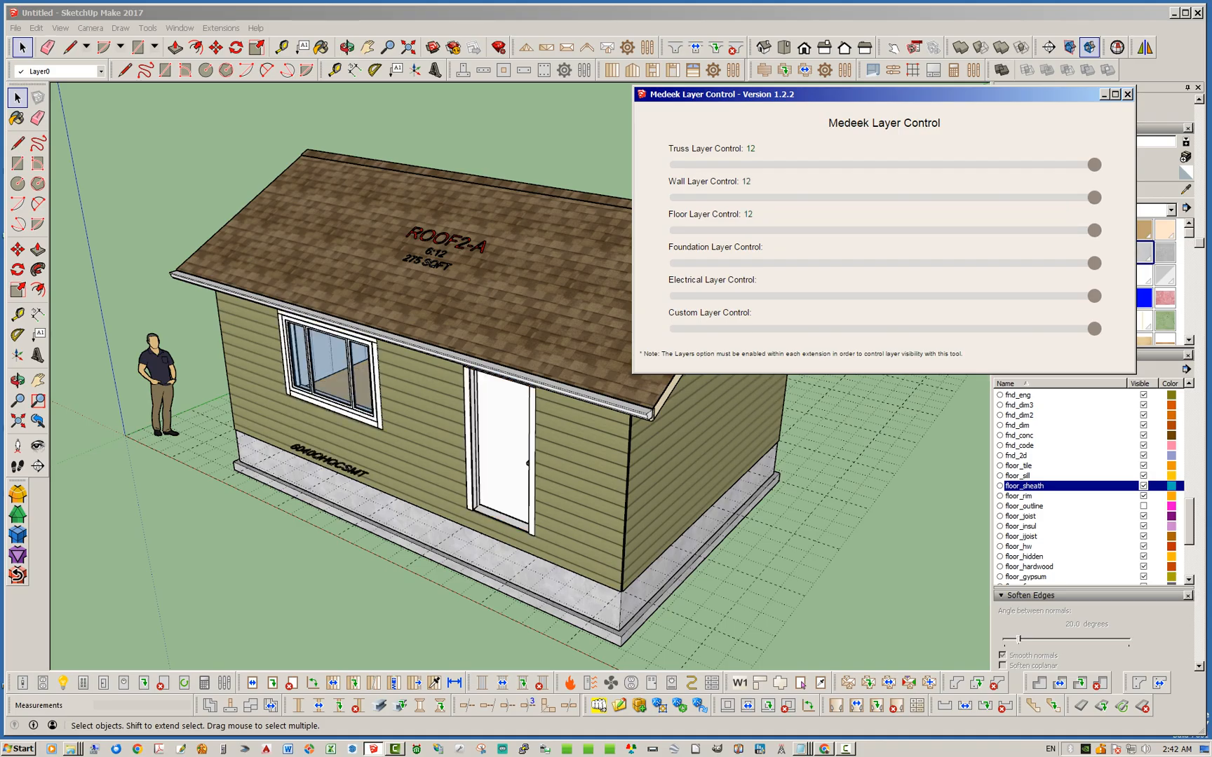
pyautogui.moveTo(1093, 262); pyautogui.dragTo(1093, 262)
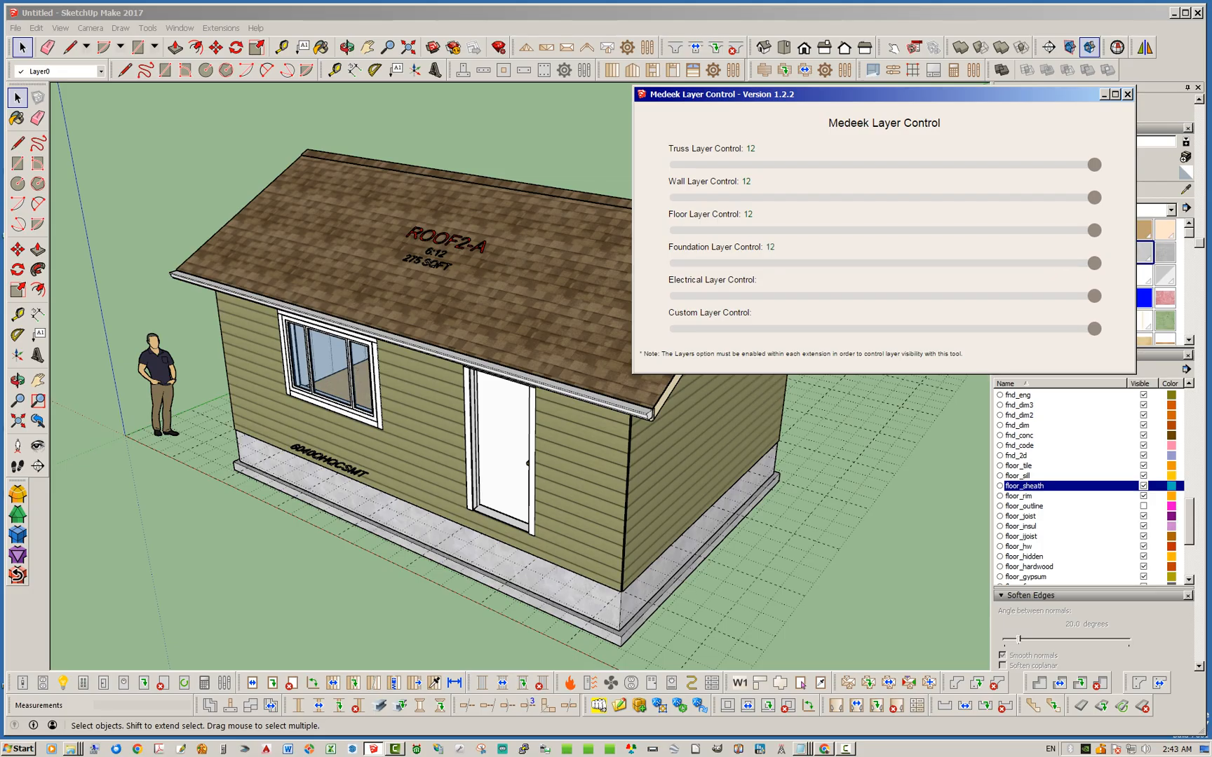
pyautogui.click(1126, 96)
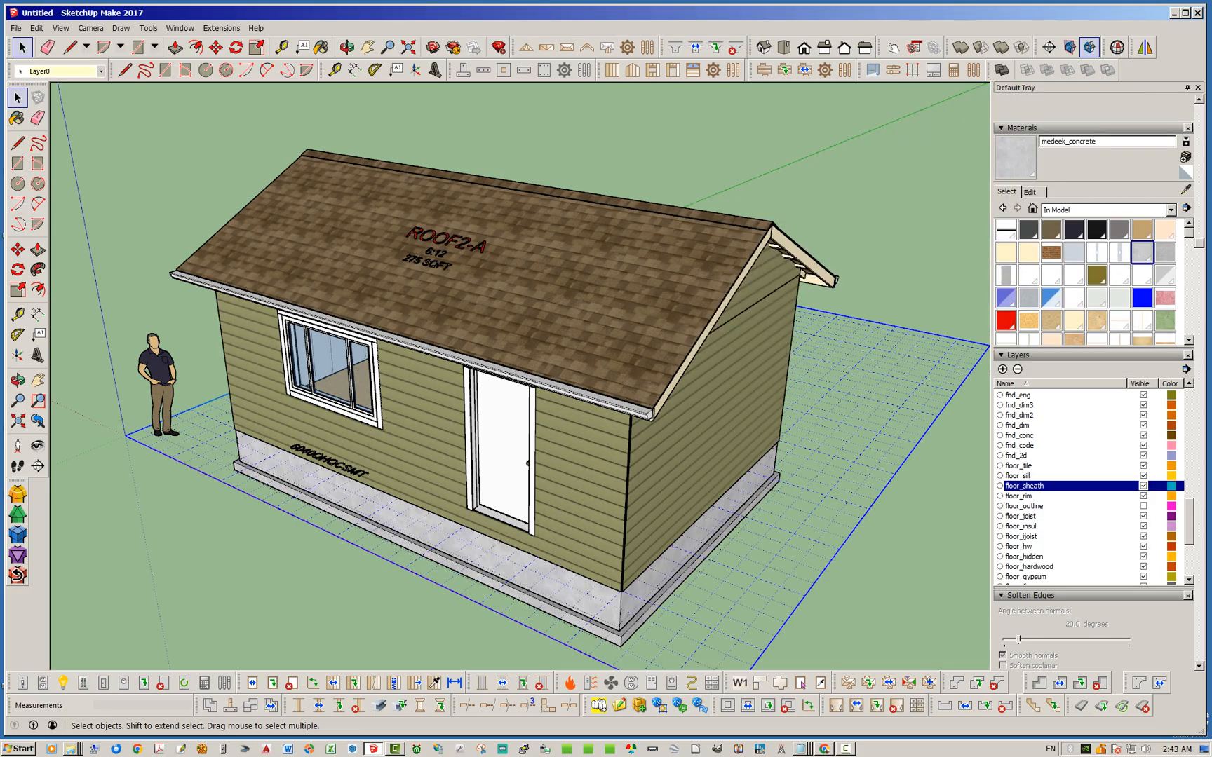